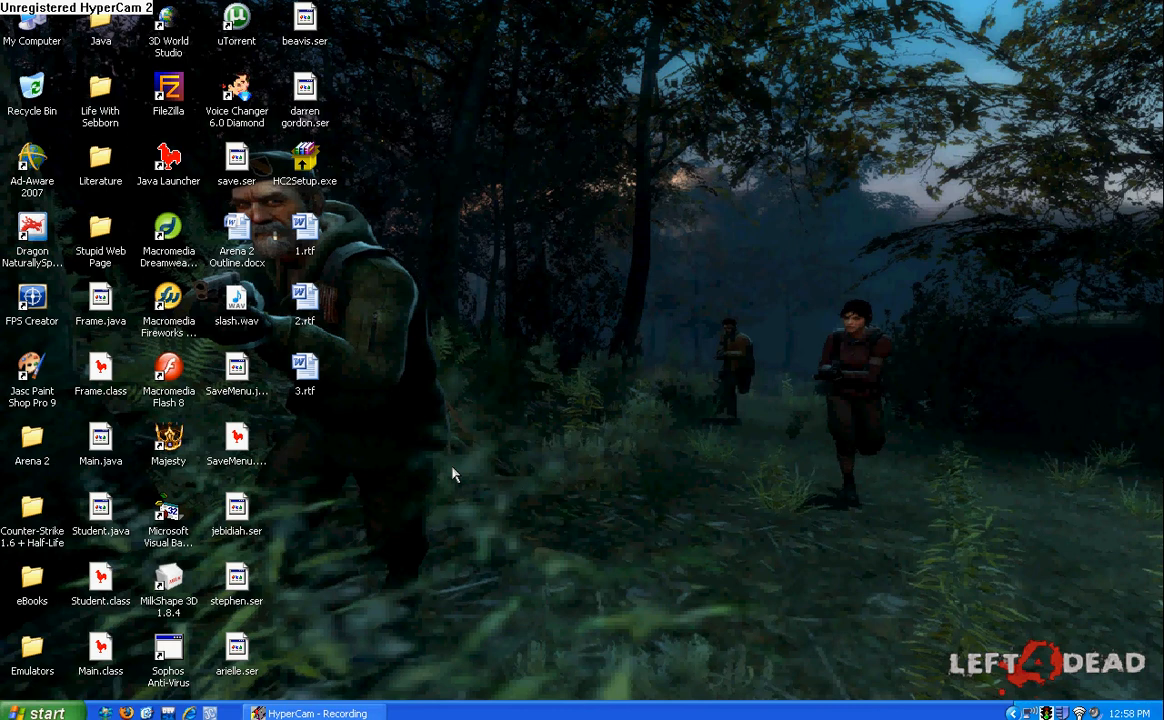
mouse_move(396, 480)
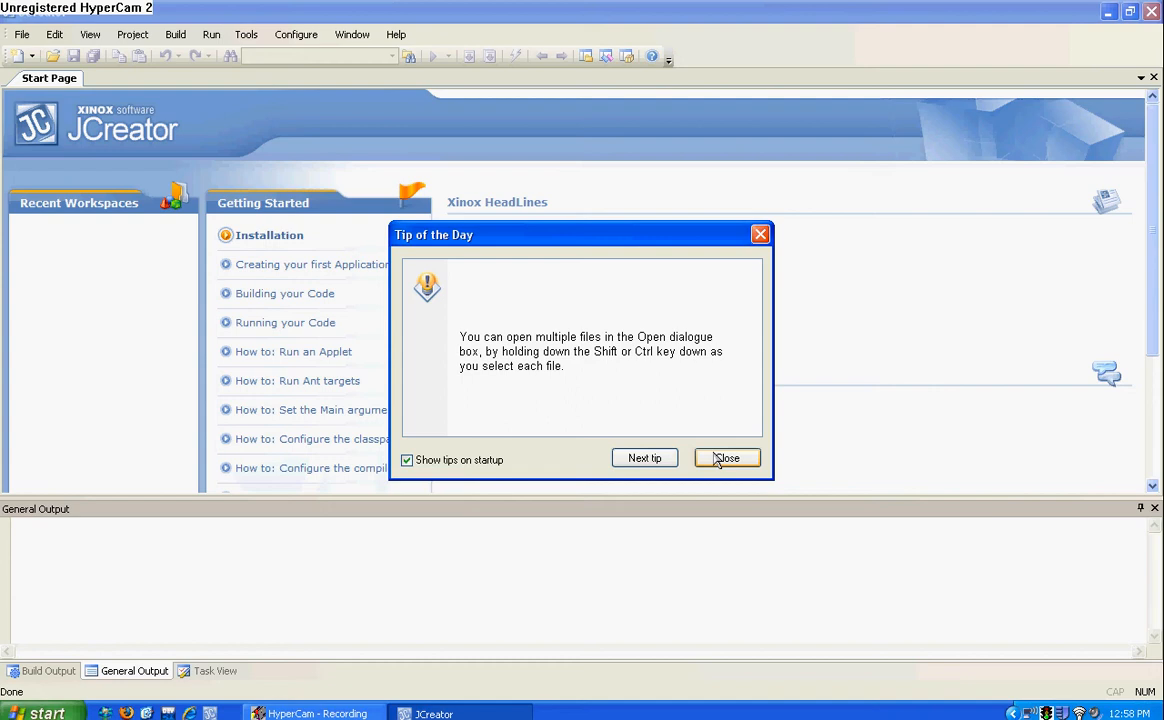
Step: Dismiss the startup tip and start a new file from the Empty Java File template
left_click(726, 458)
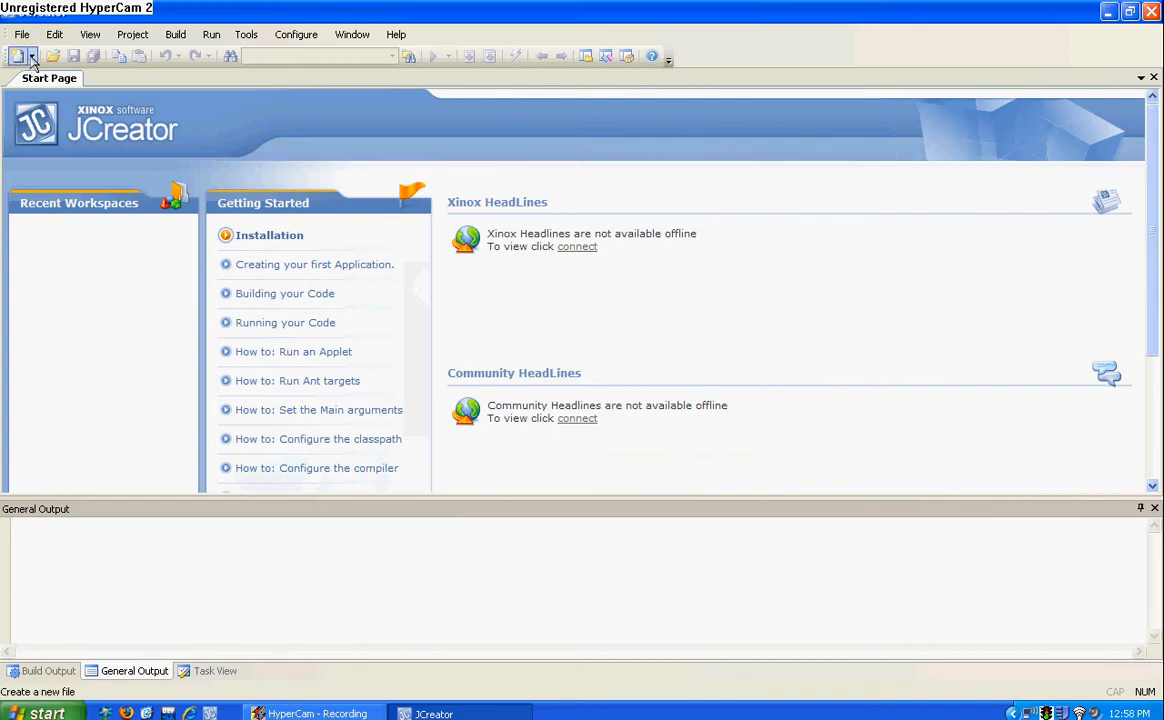
left_click(18, 56)
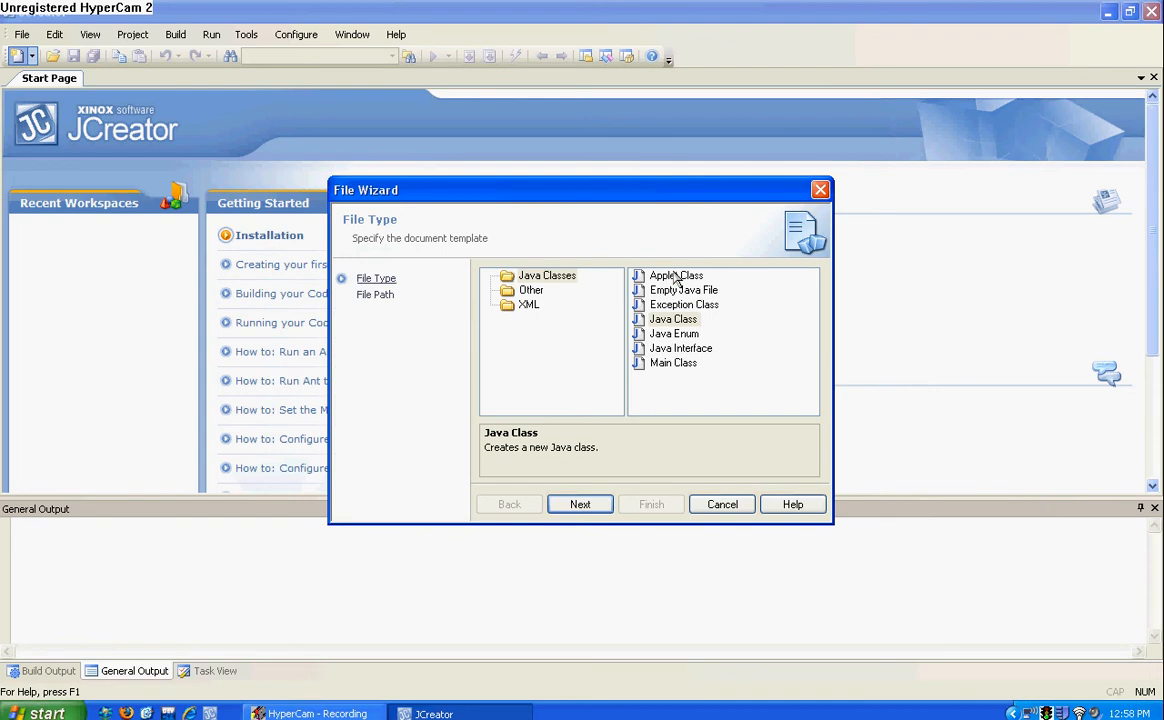
left_click(684, 290)
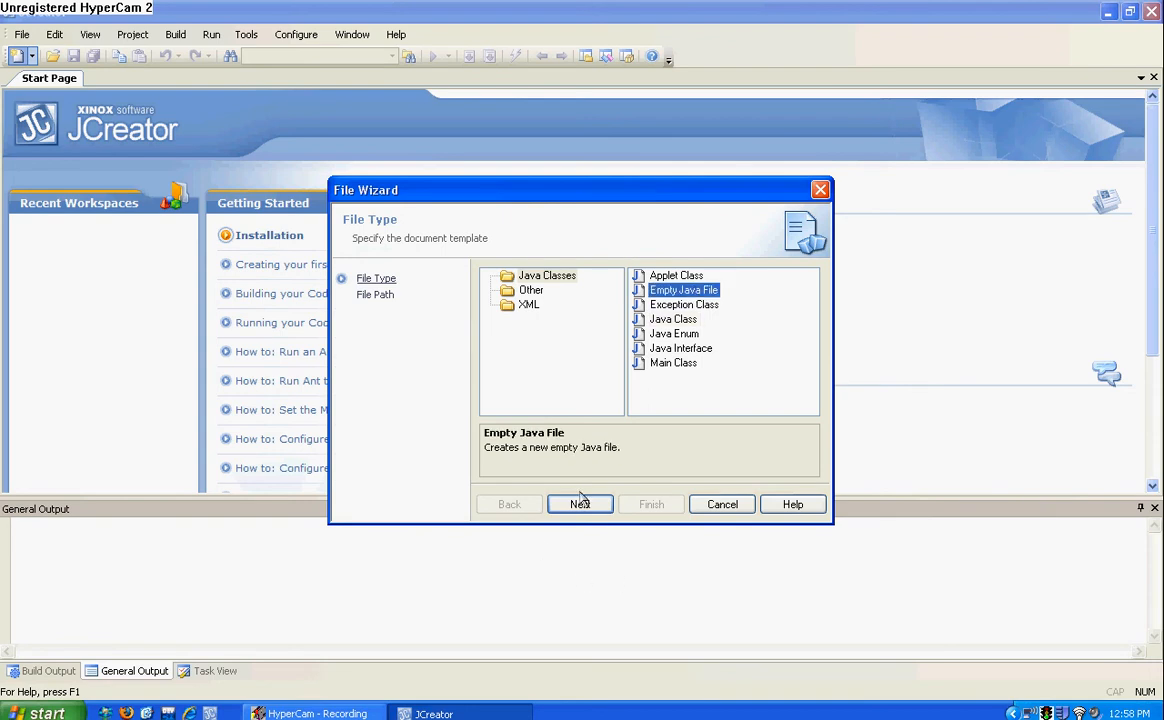
left_click(580, 504)
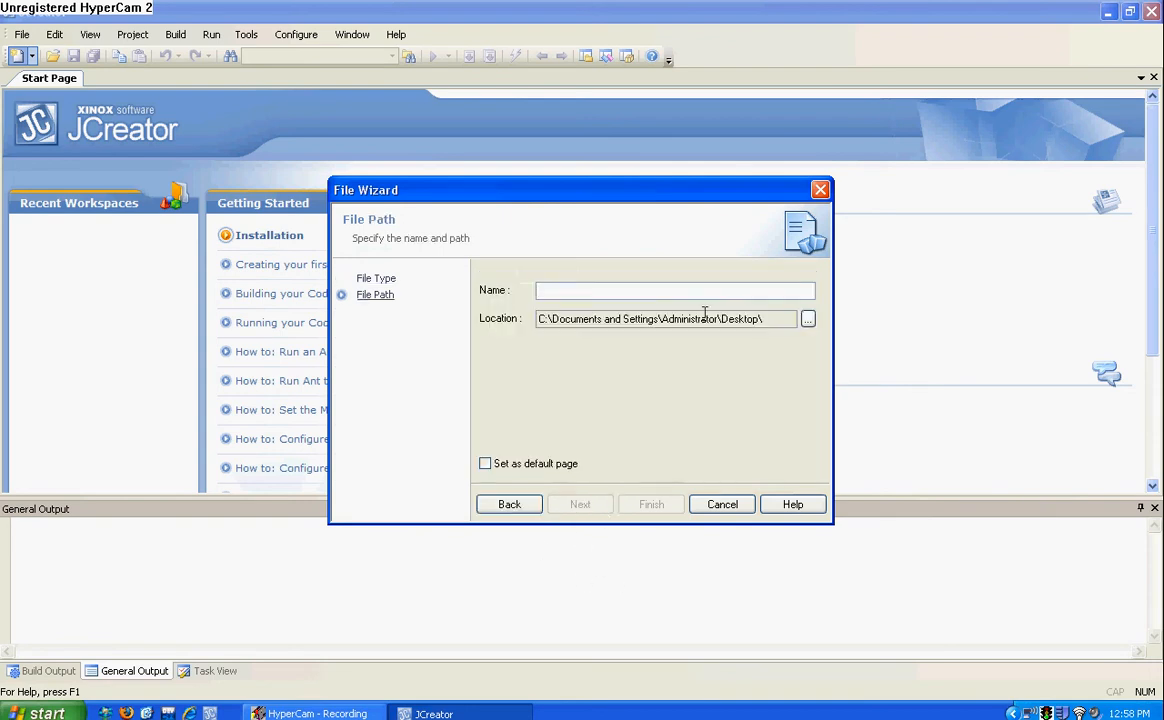
mouse_move(744, 318)
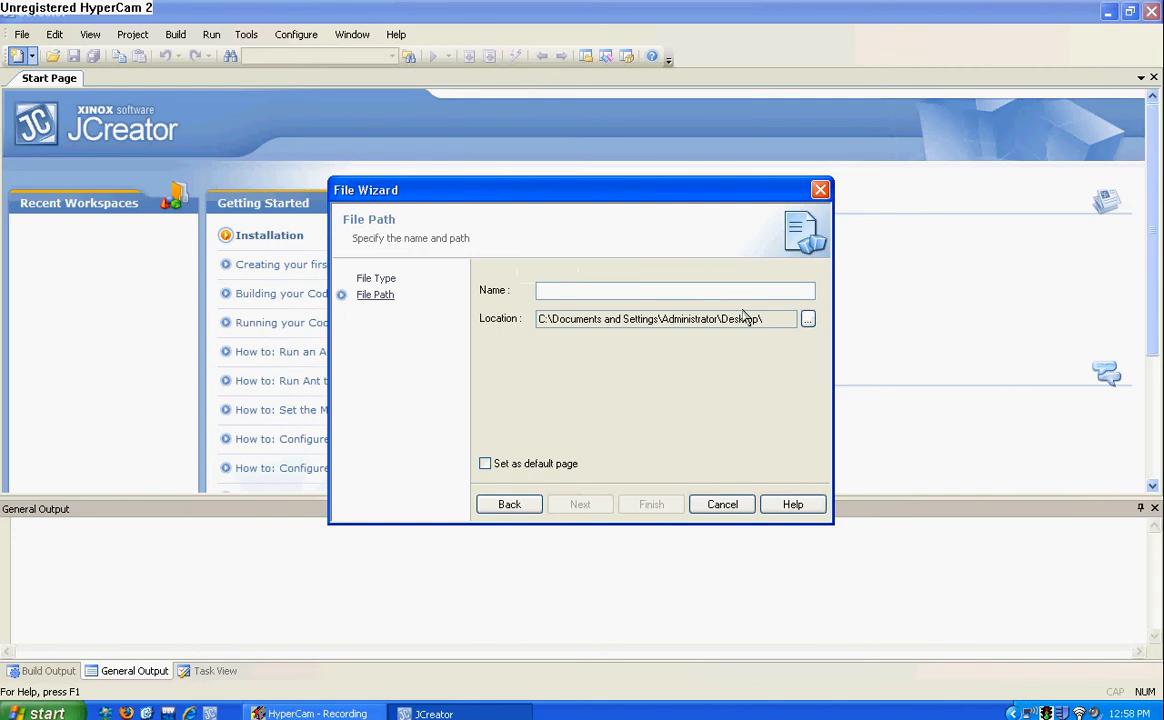
Step: Name the new file FirstProgram and finish creating it on the Desktop
type("F")
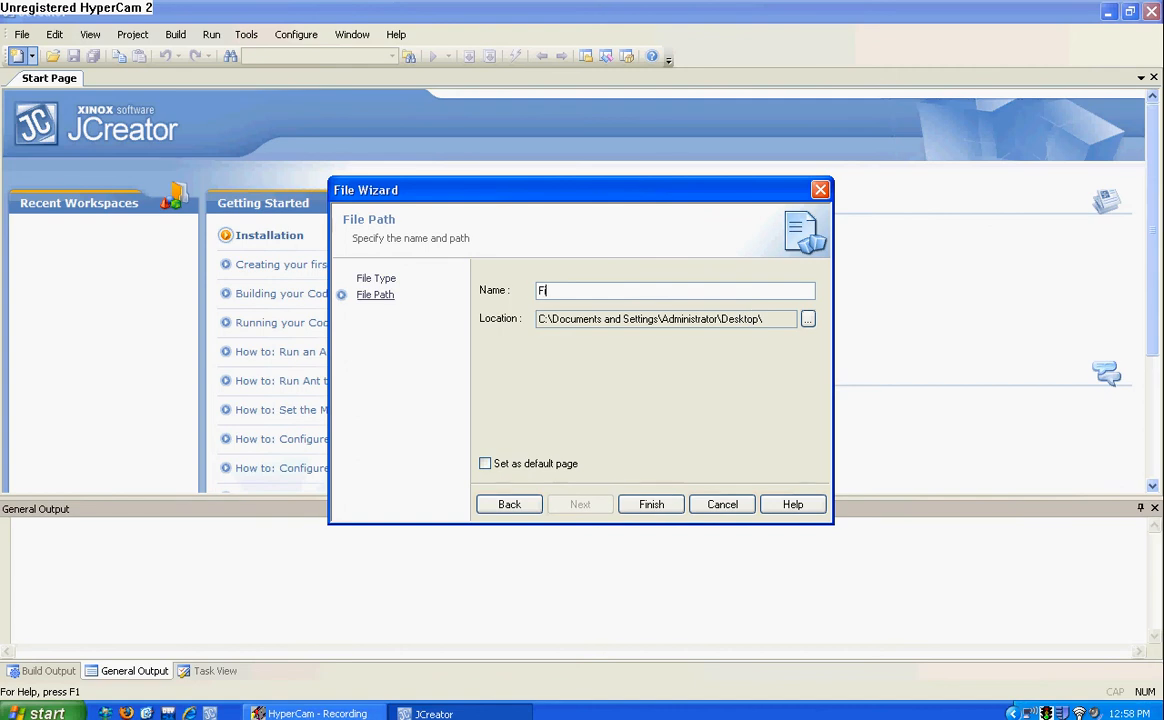
type("rstProgram")
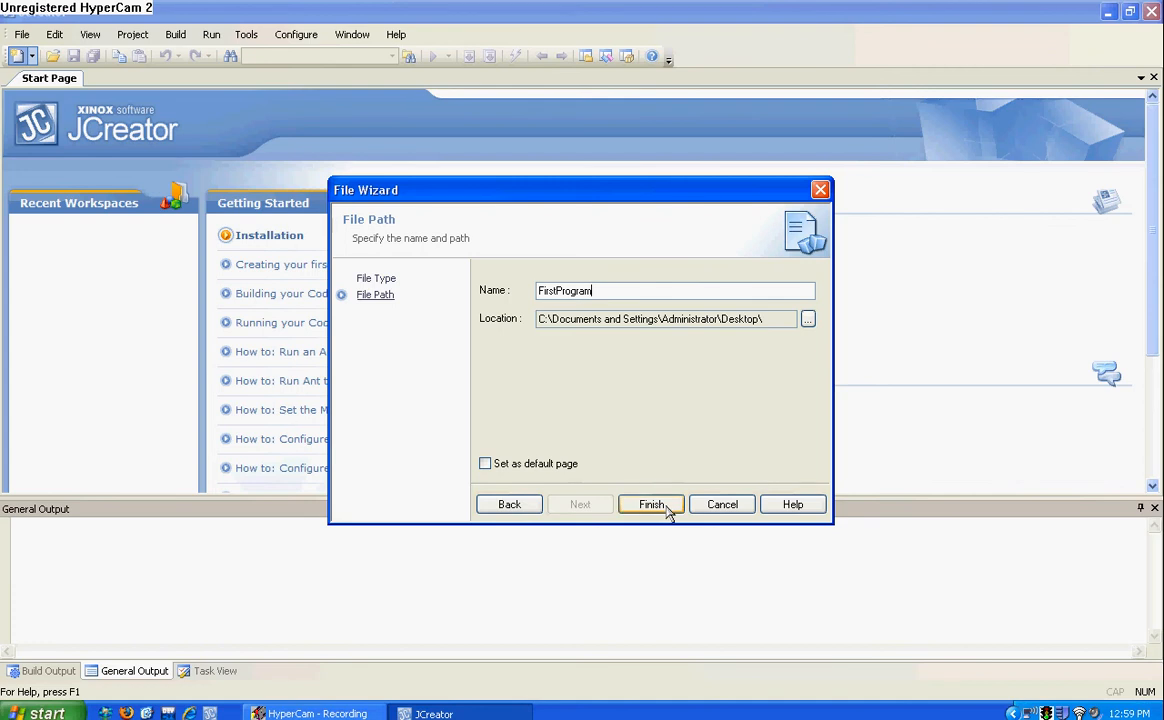
left_click(650, 504)
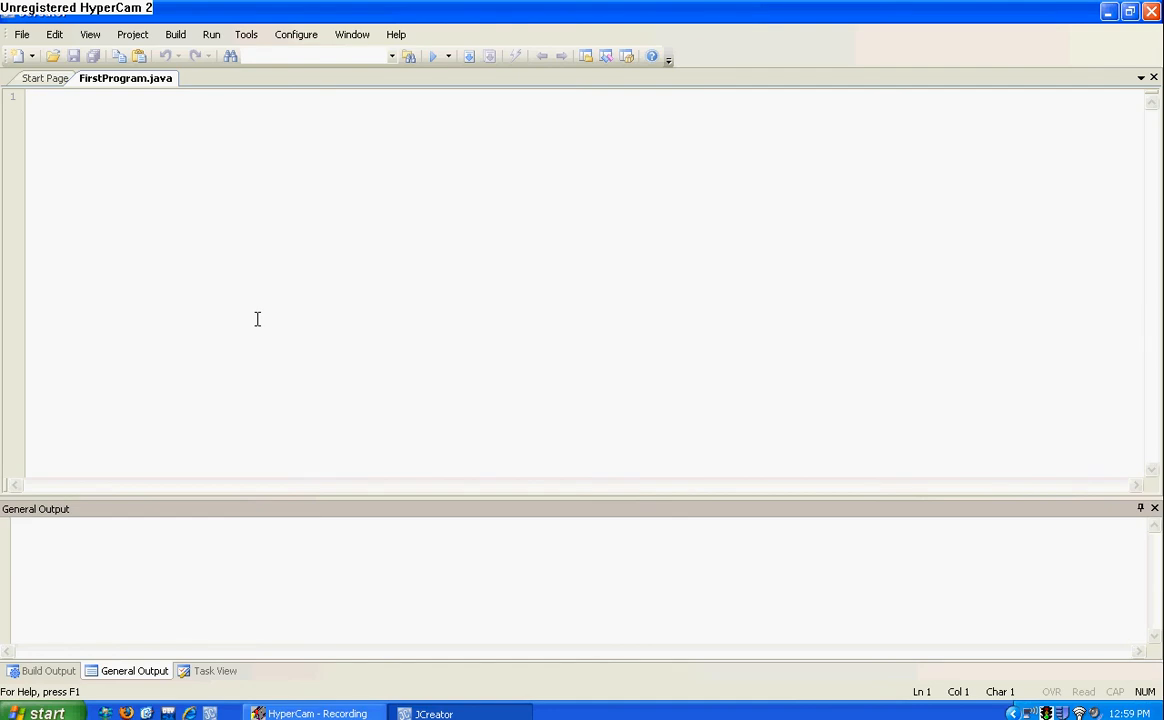
Step: Write the declaration 'public class FirstProgram {' at the top of the file
type("publ")
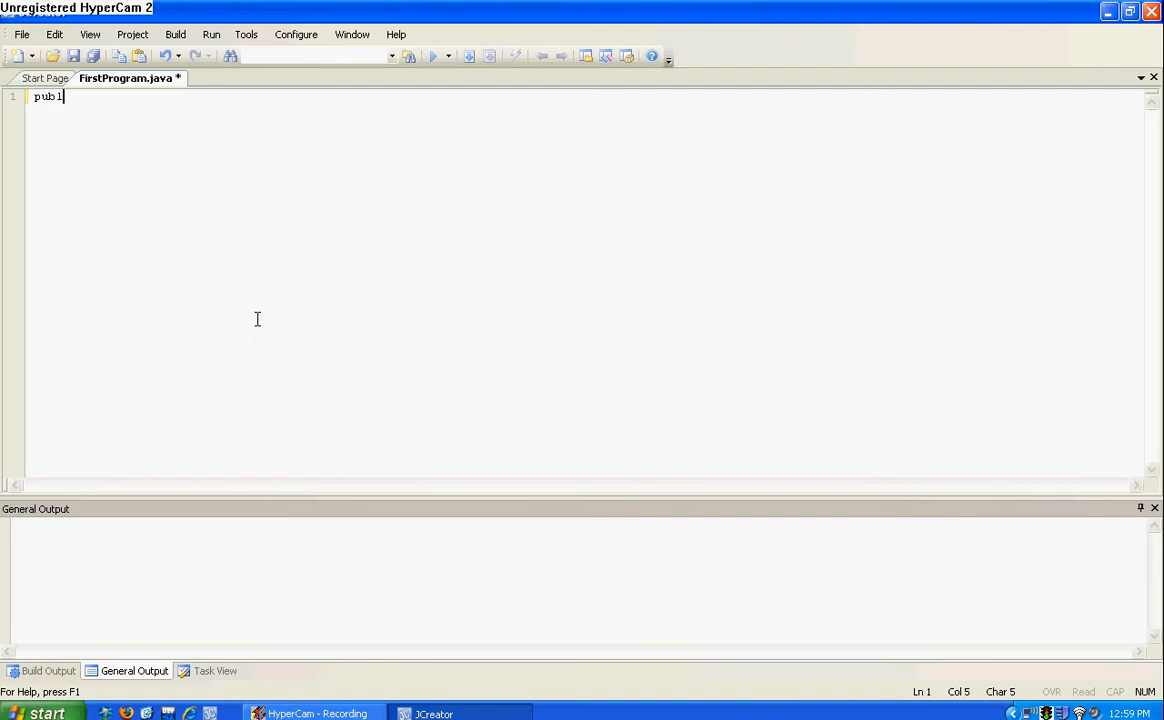
type("ic class")
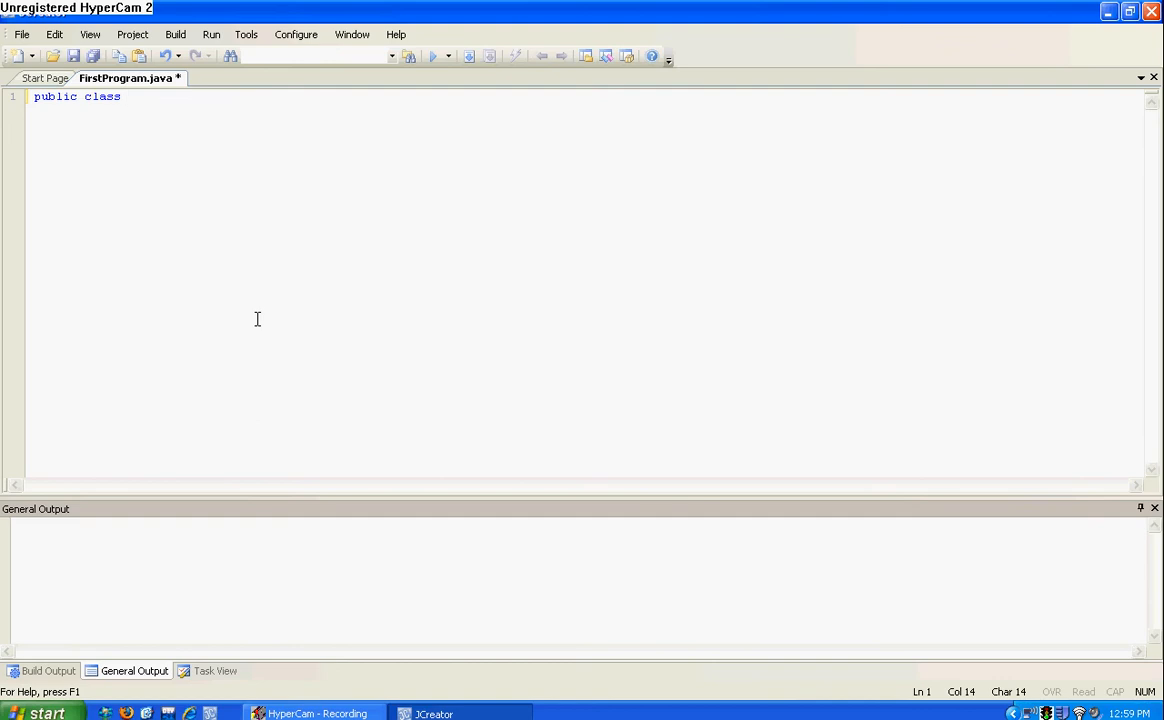
type("Firs")
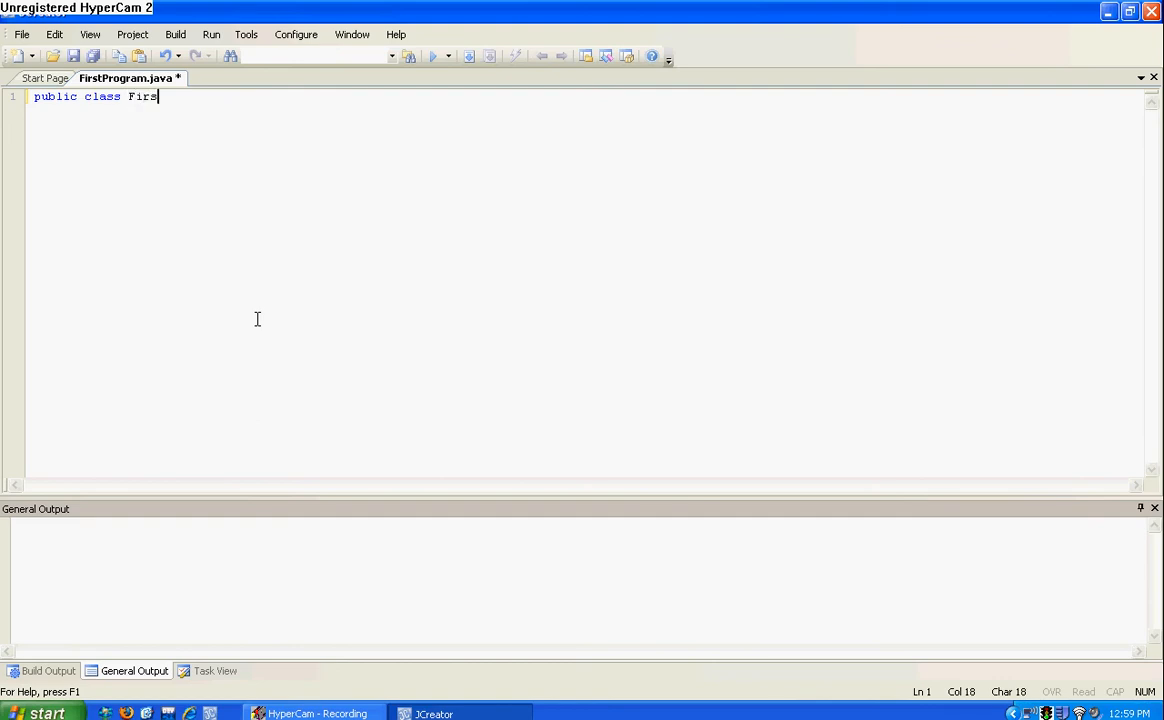
type("tPro")
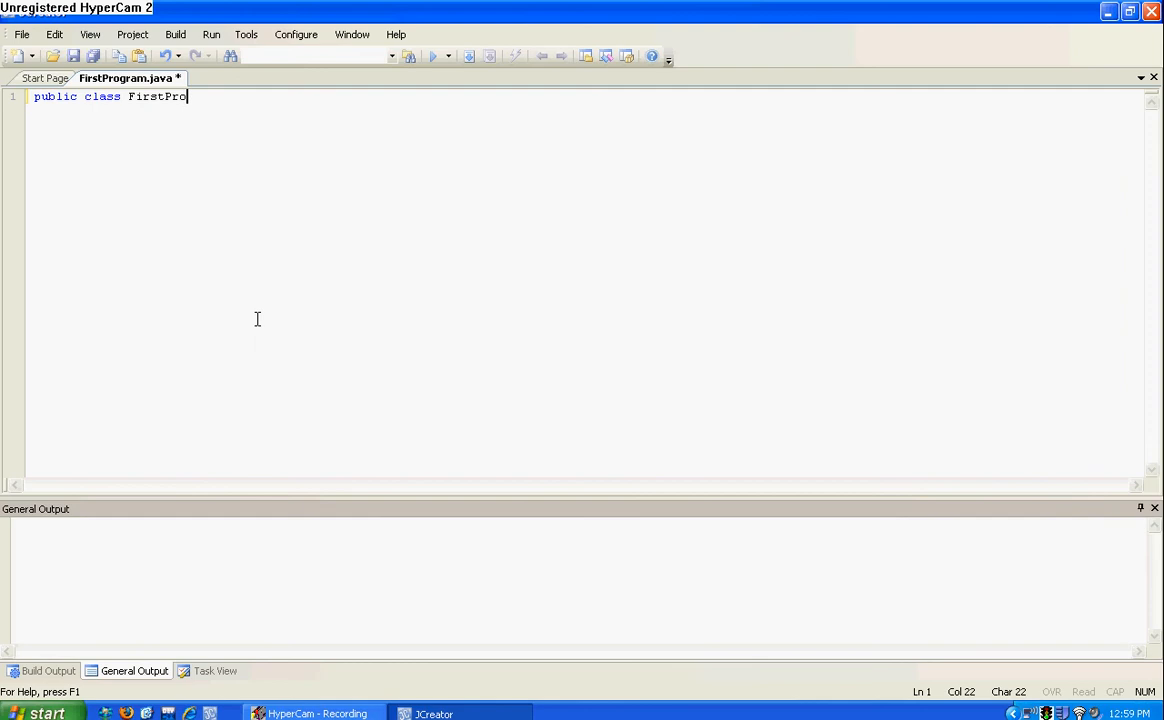
type("gram")
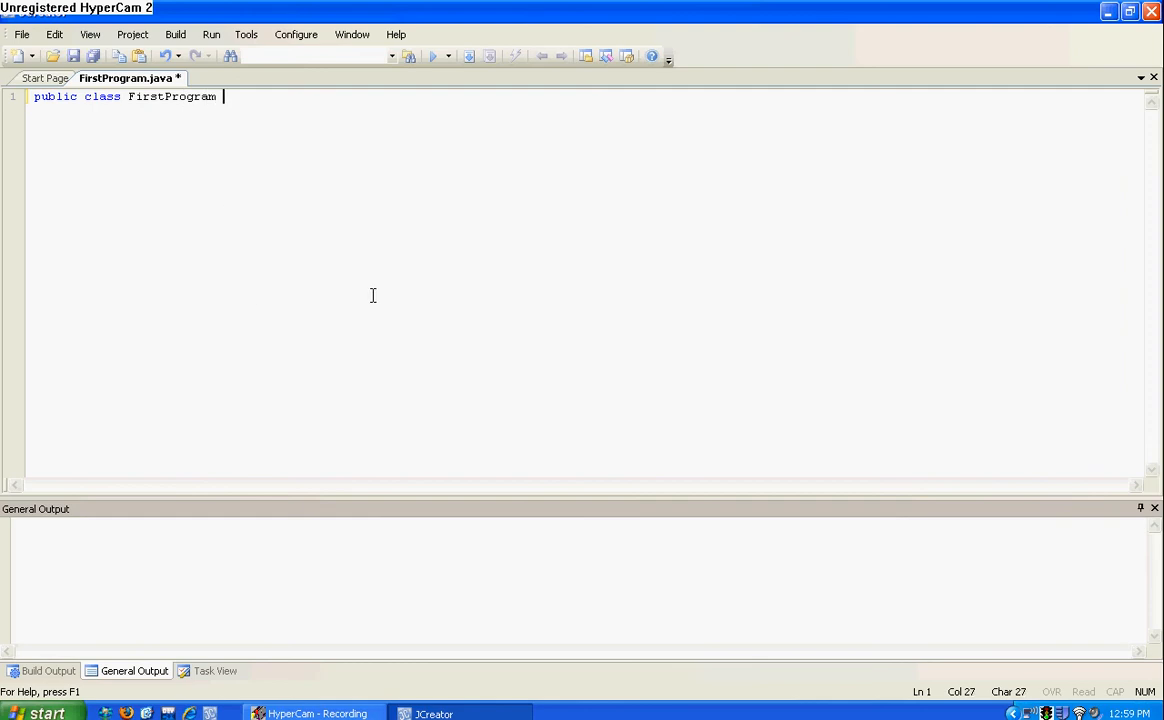
type("{")
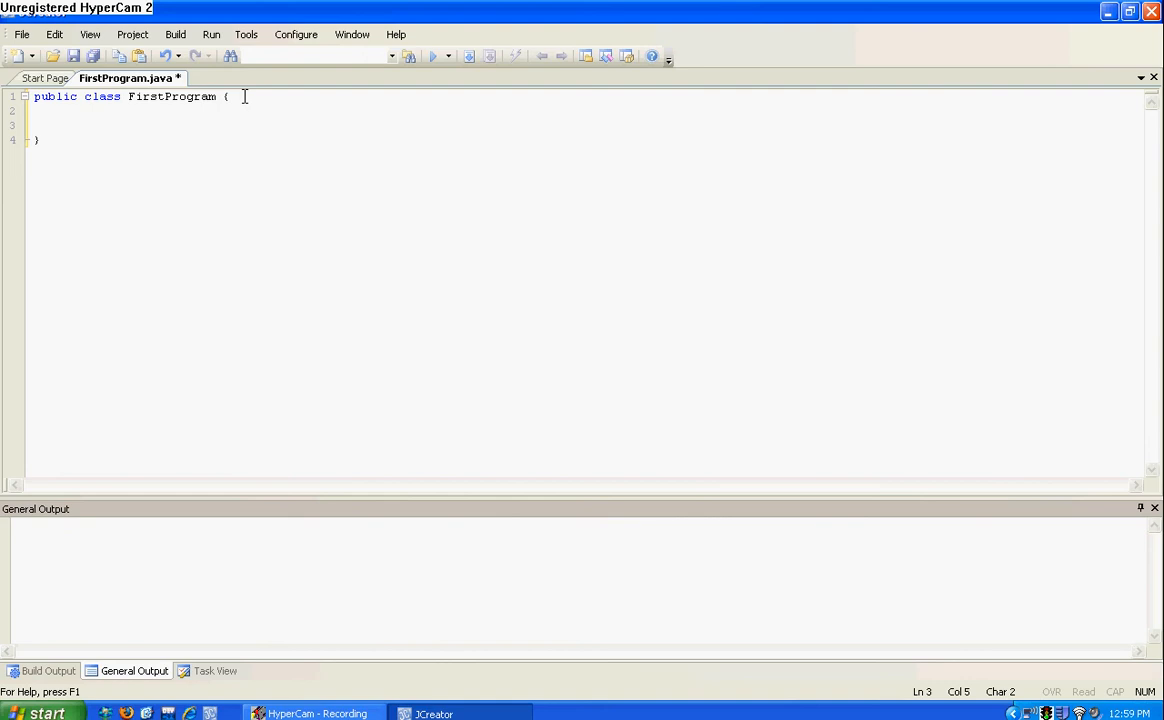
Step: Write 'public static void main' inside the FirstProgram class
type("pub")
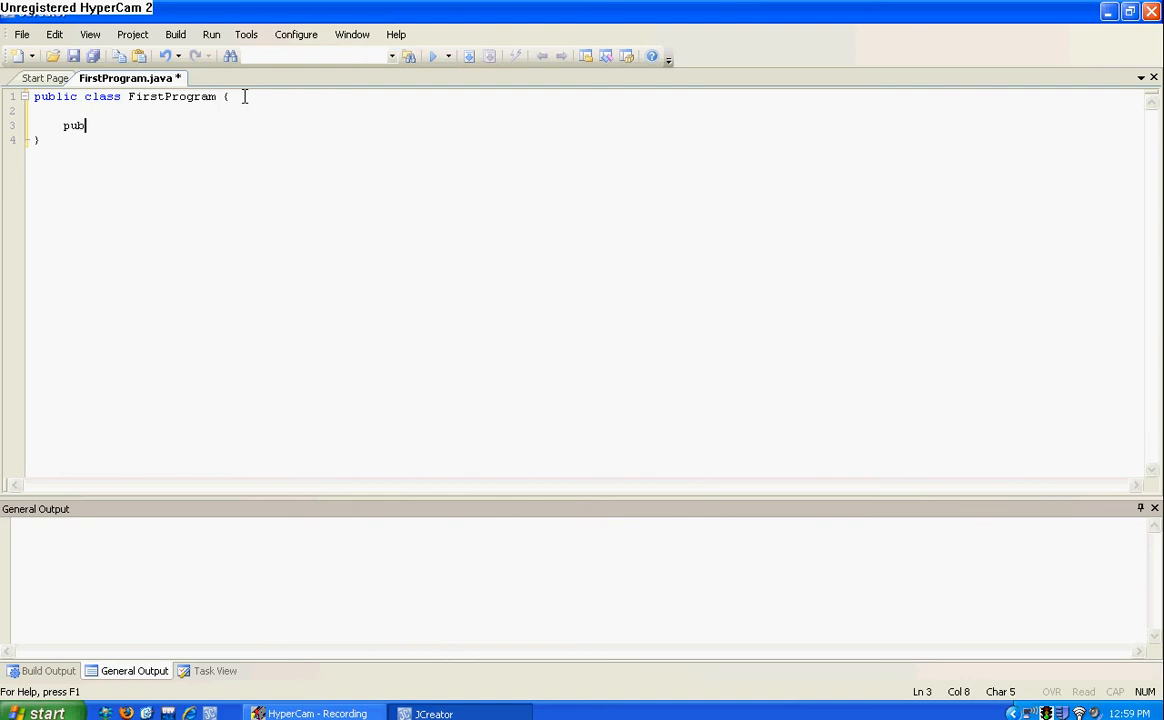
type("lic static")
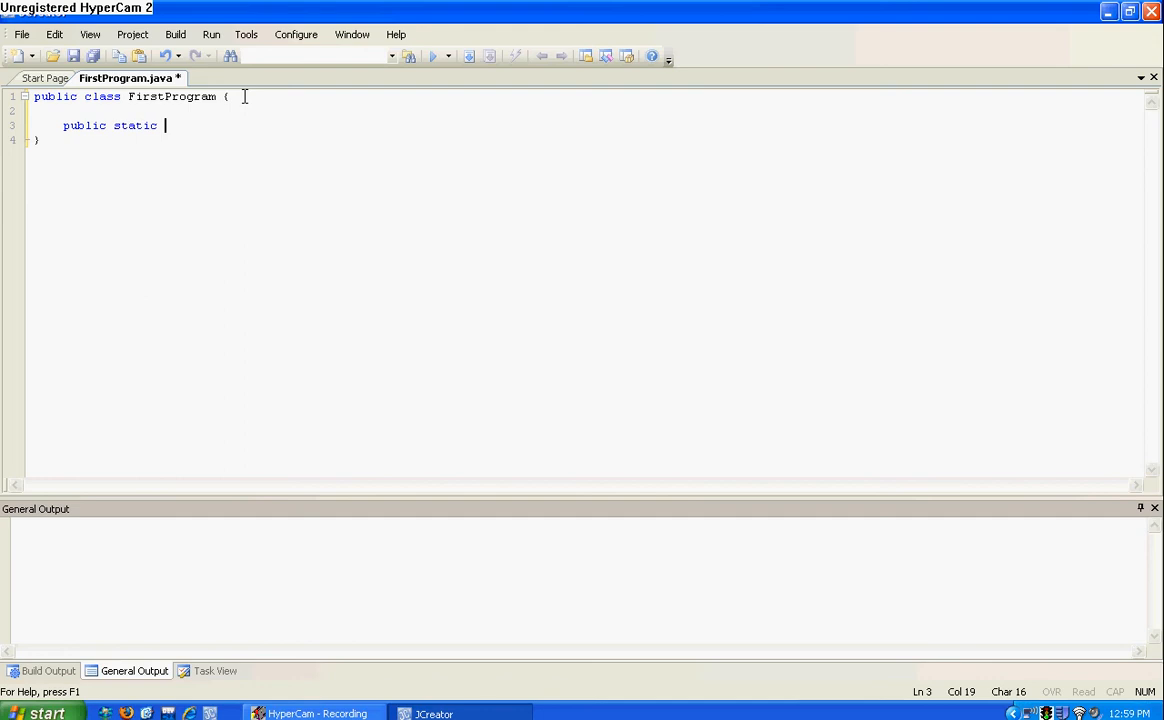
type("void")
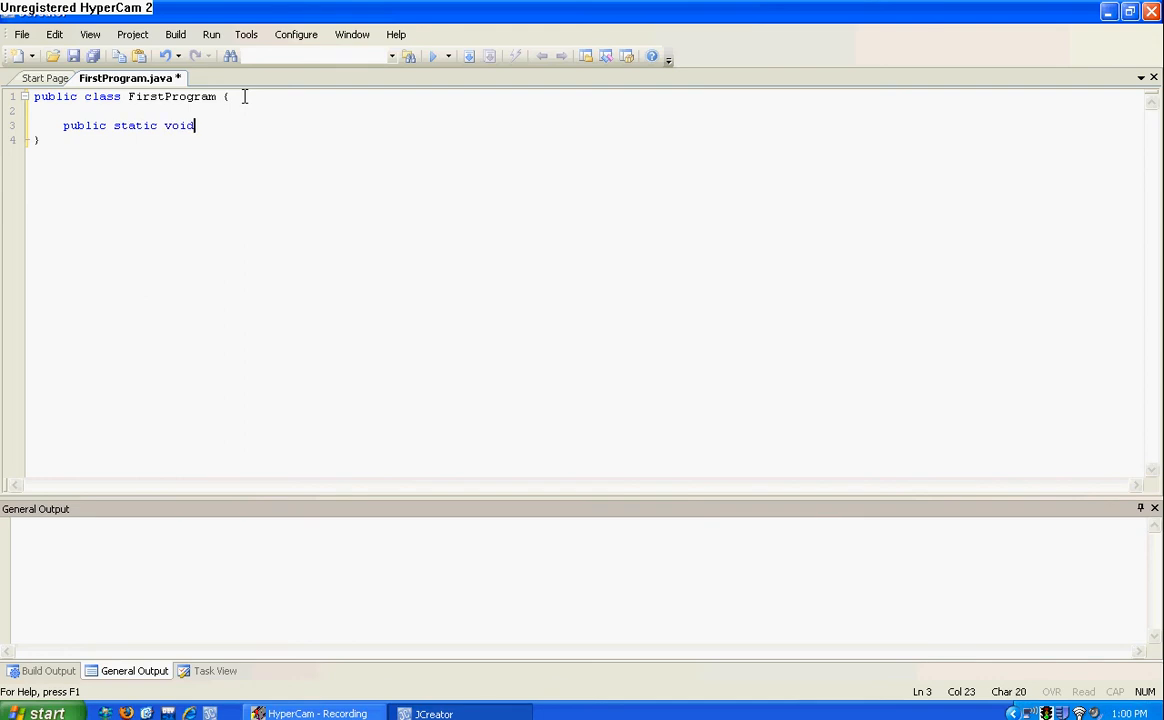
type("main")
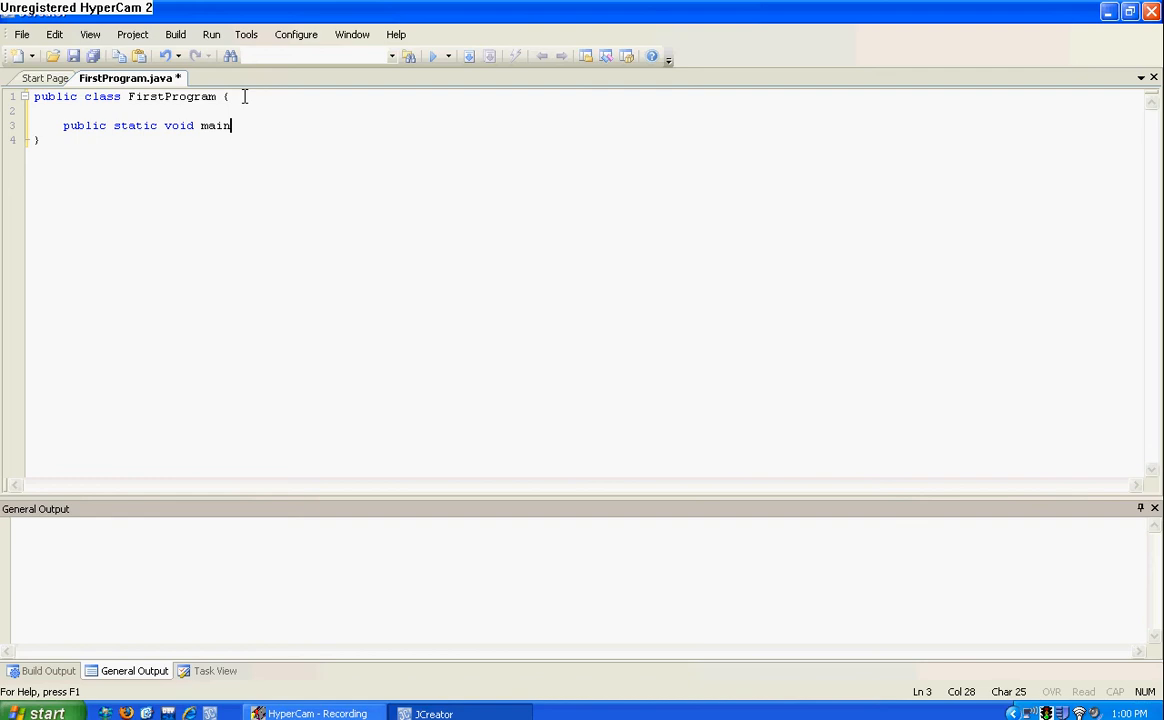
Step: Add the '(String[] args)' parameter list to complete the main header
type("(Stri")
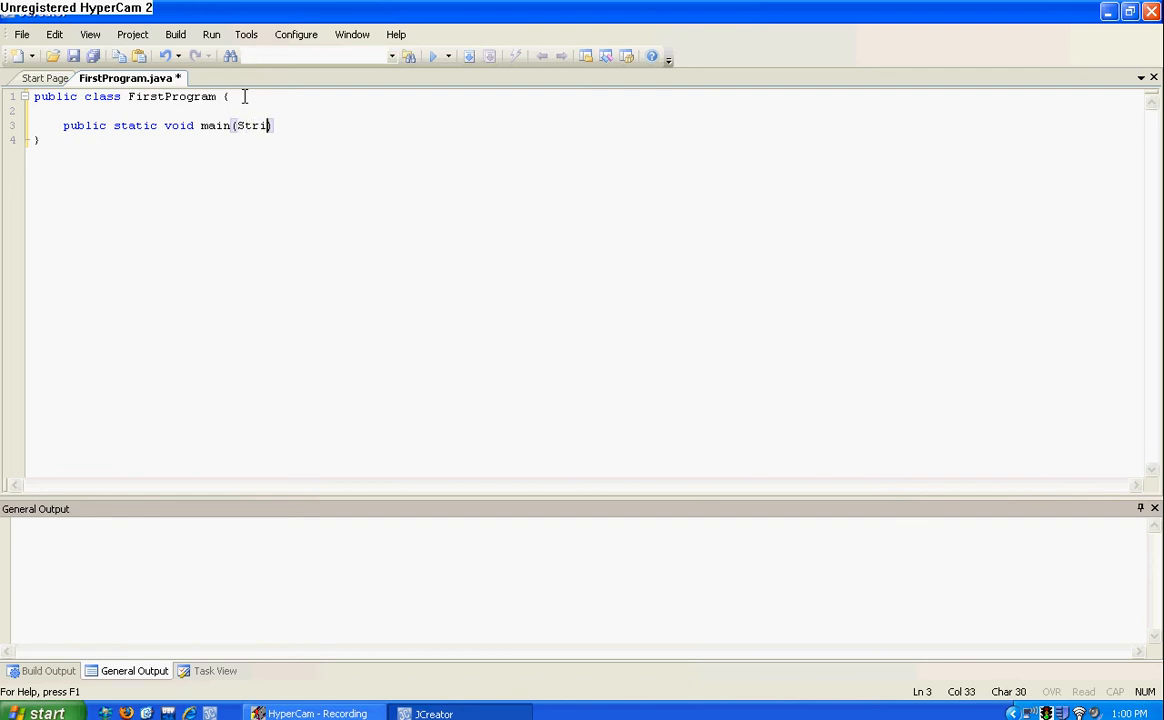
type("n")
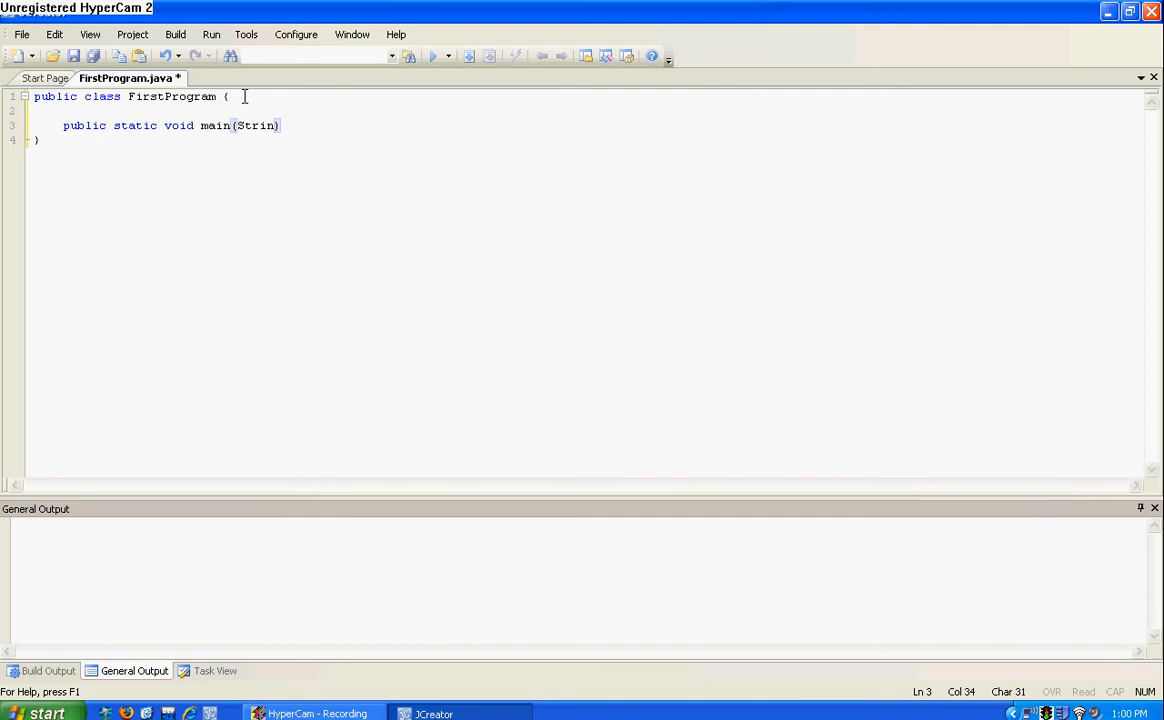
type("g")
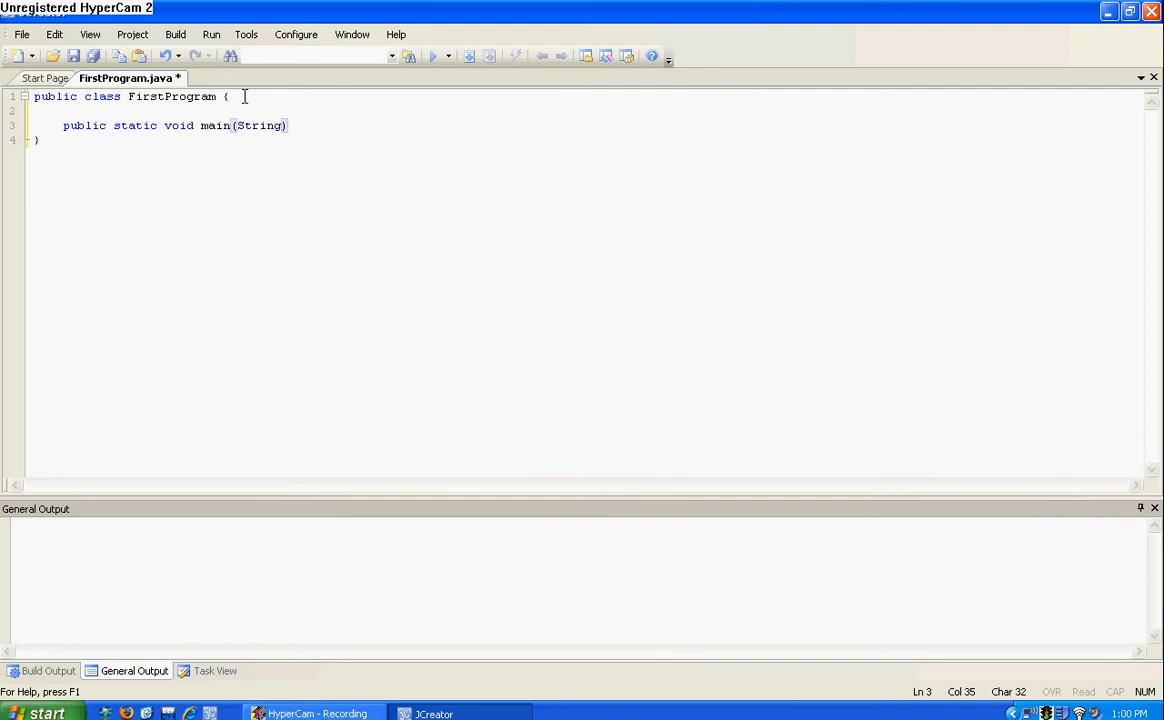
type("[]")
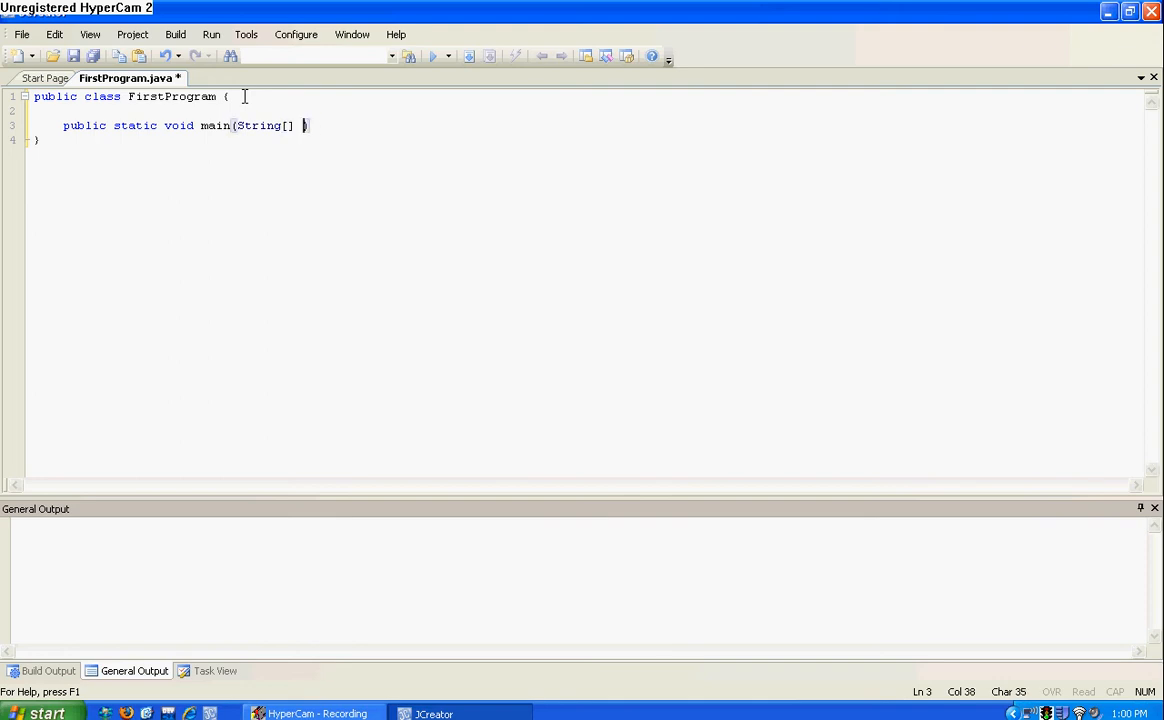
type("args)")
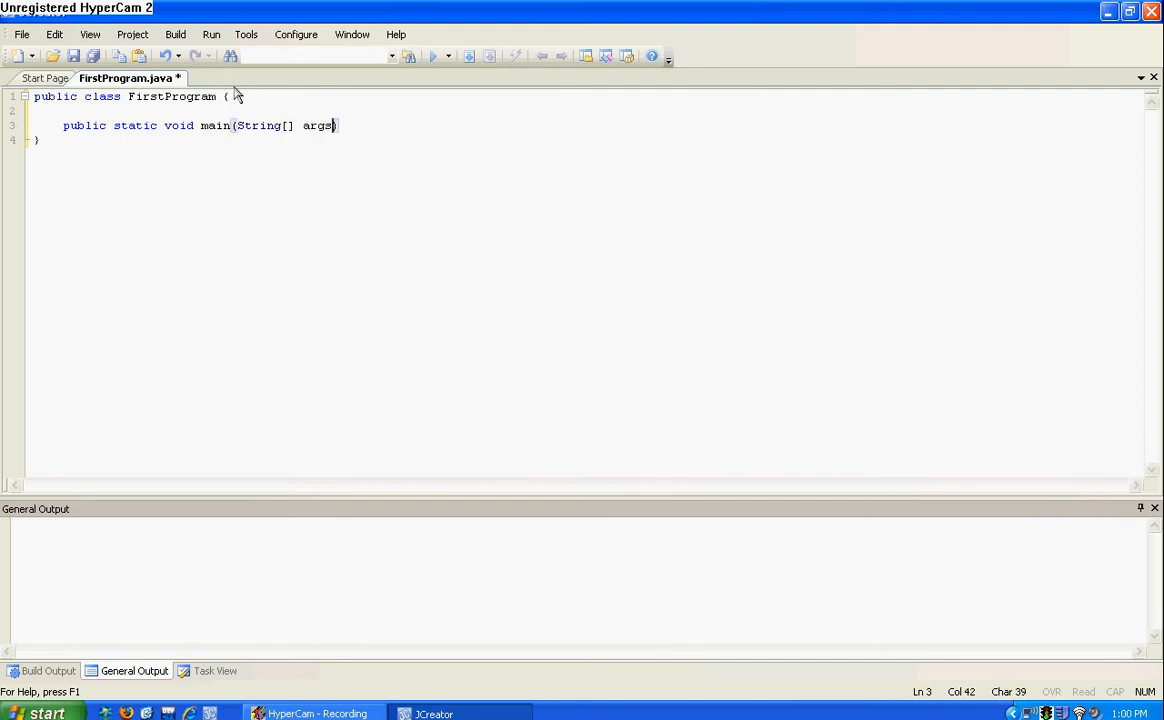
type(")")
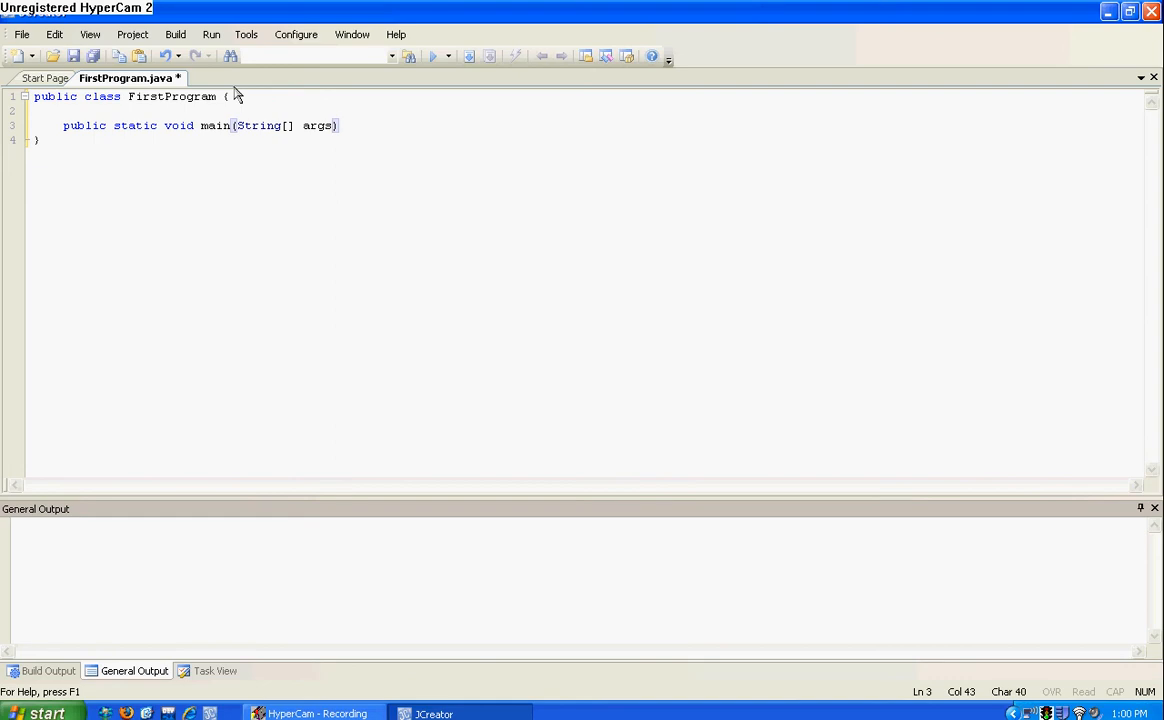
mouse_move(268, 132)
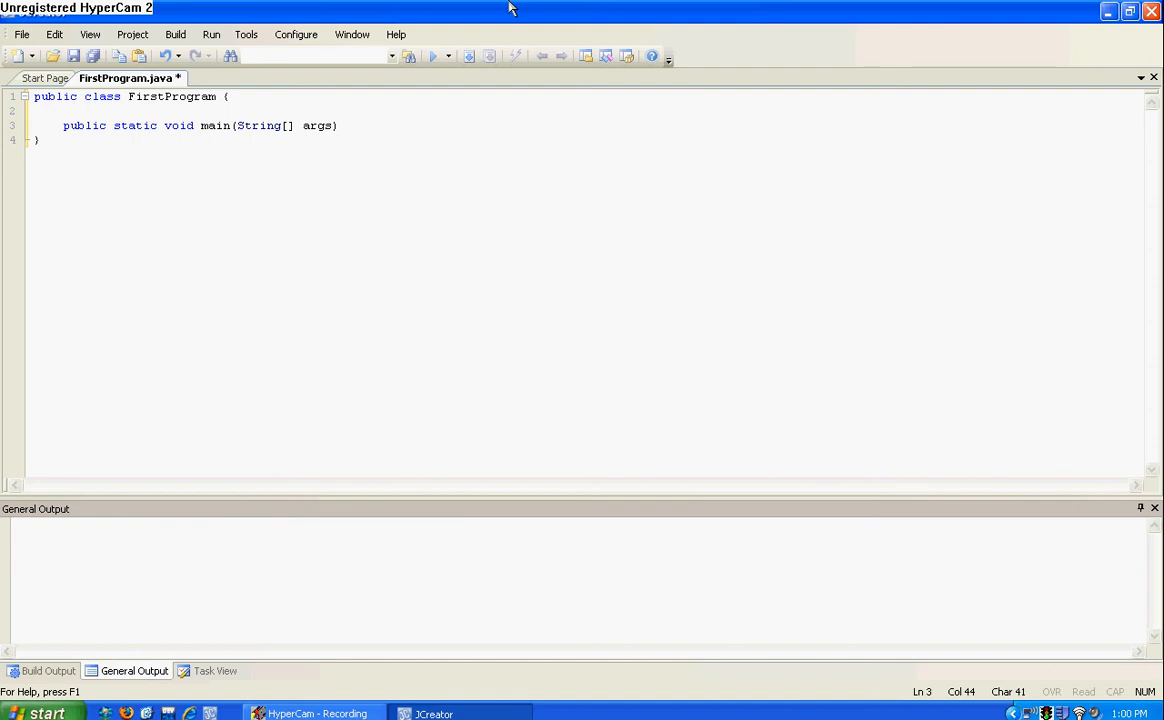
Step: Give main an opening brace and blank lines for its empty body
type("{")
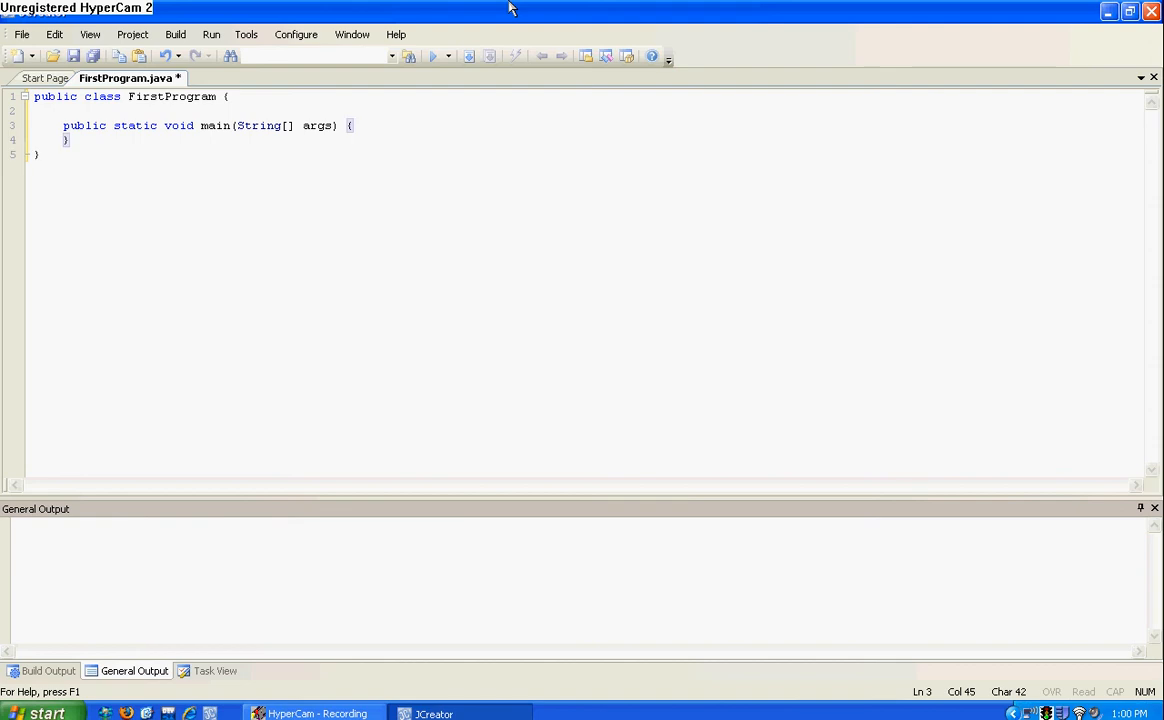
key("Enter")
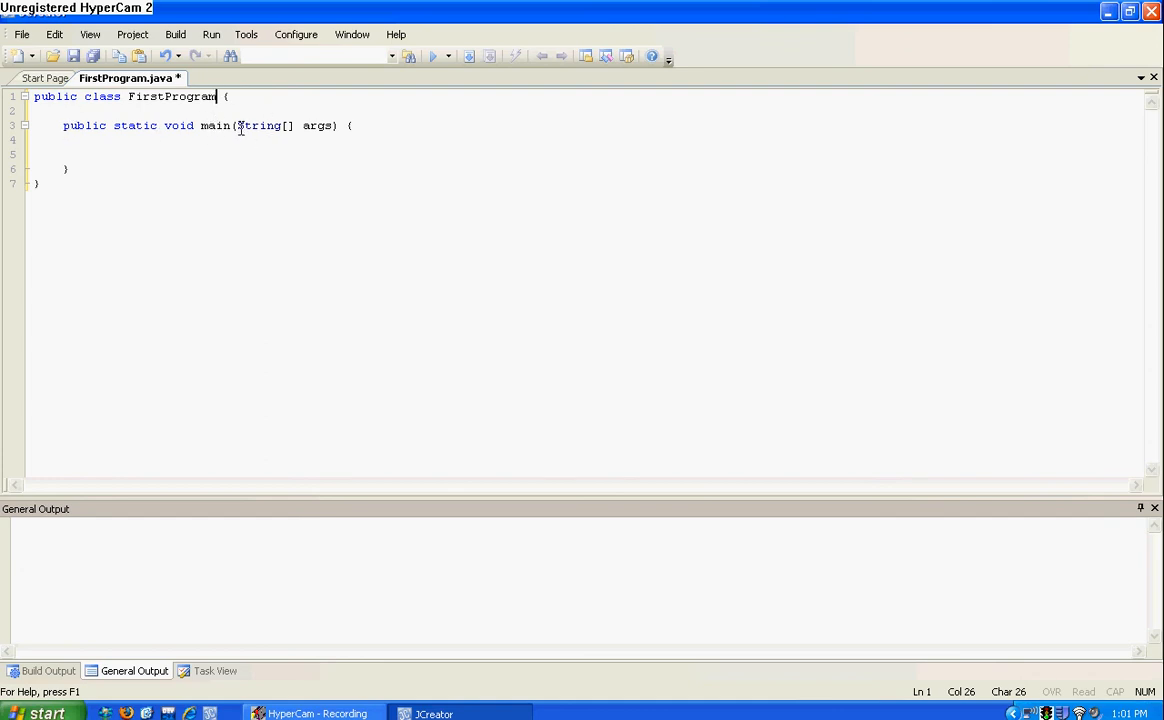
left_click_drag(236, 124, 336, 124)
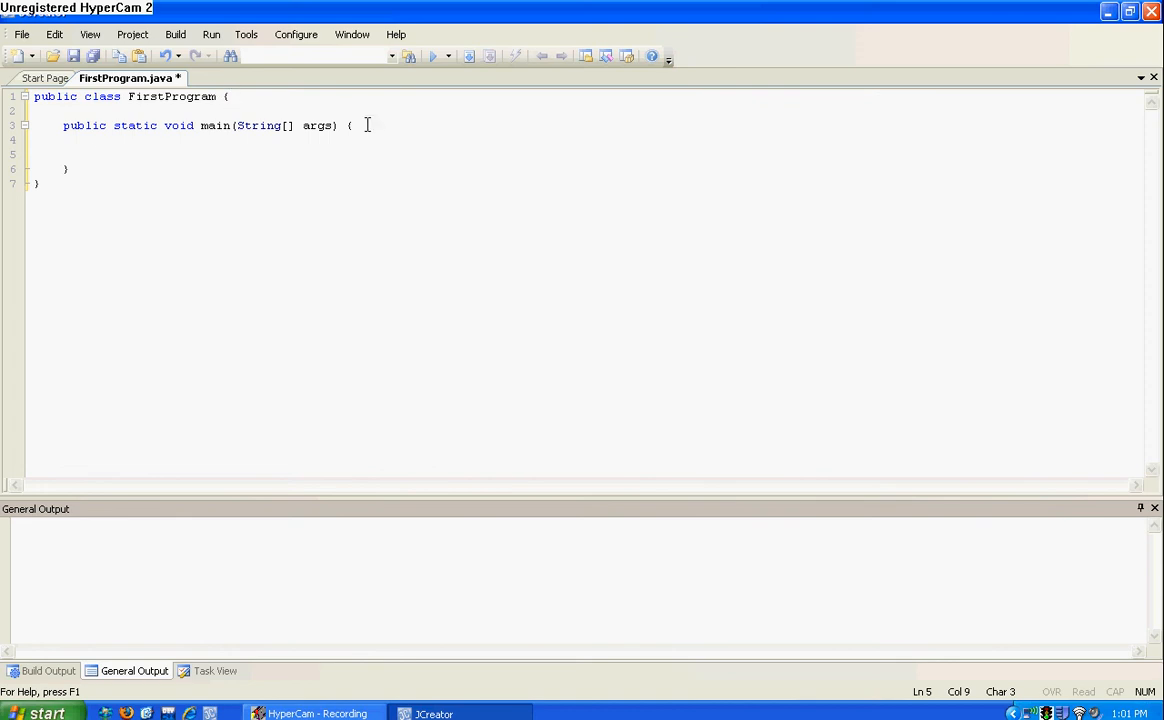
mouse_move(386, 124)
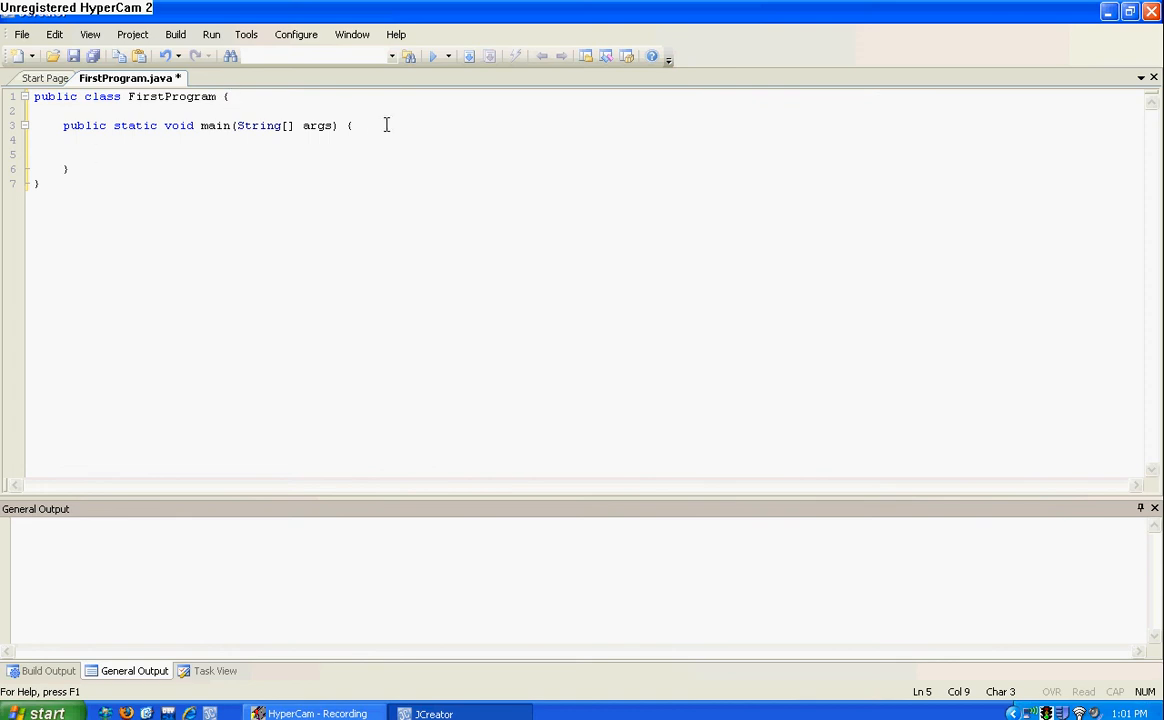
Step: Write a System.out.print(""); statement inside the main method body
left_click(92, 154)
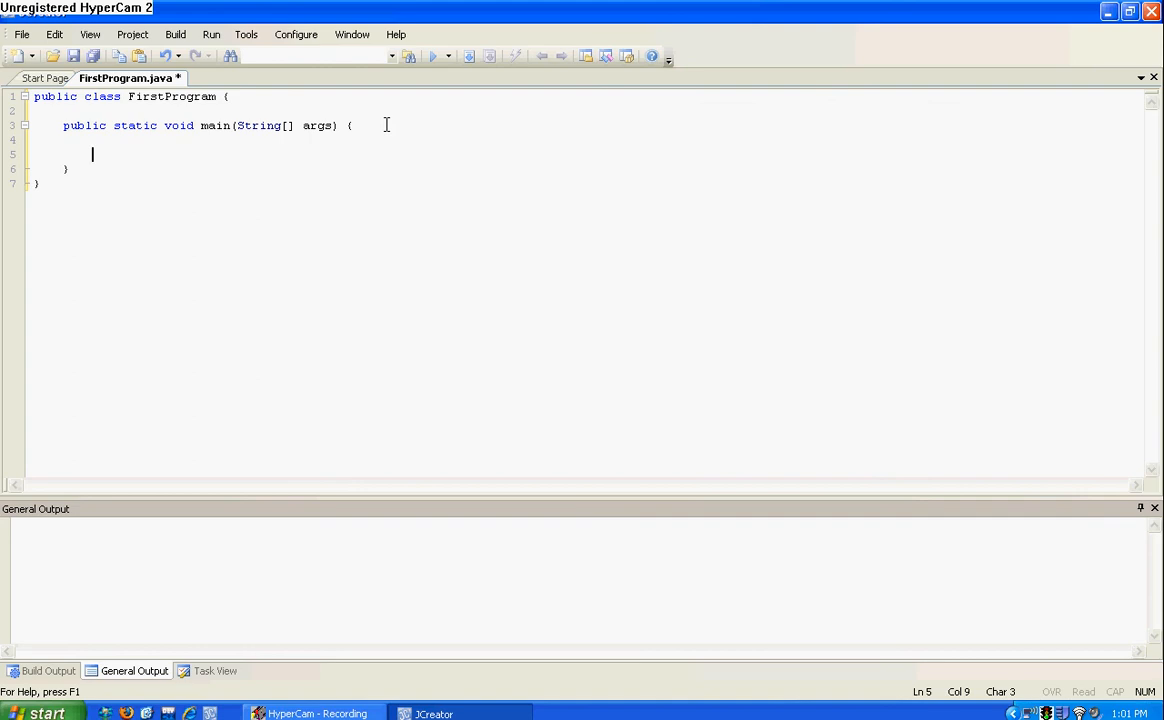
type("Sys")
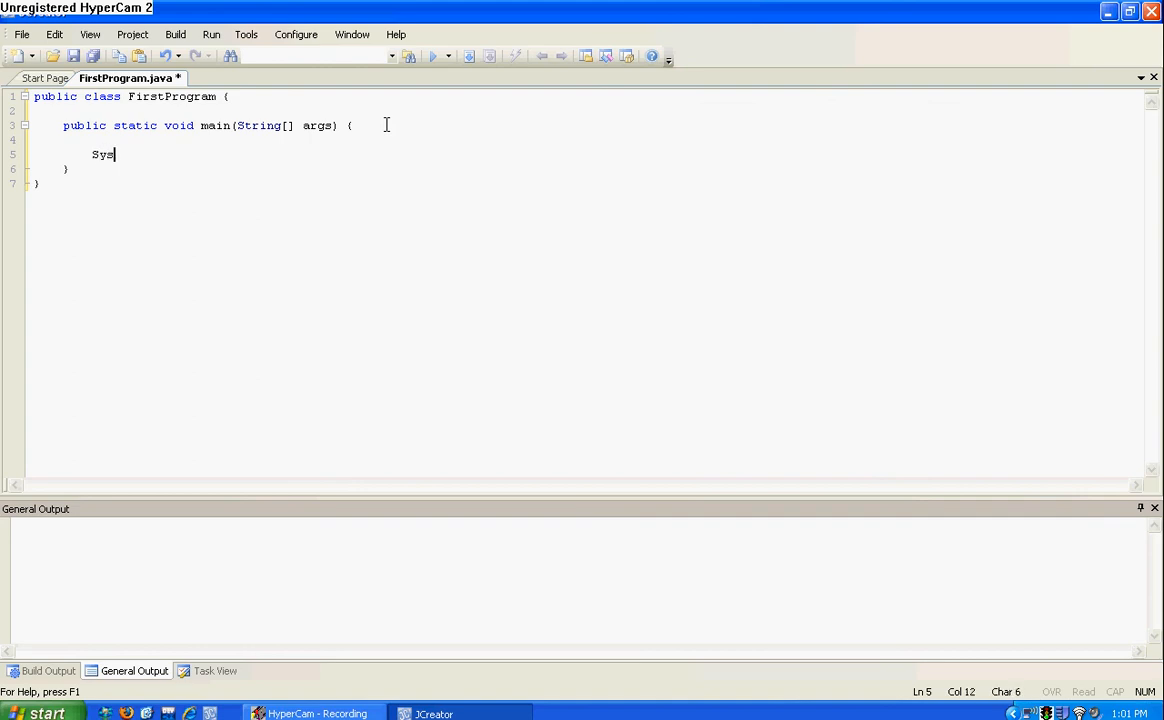
type("tem")
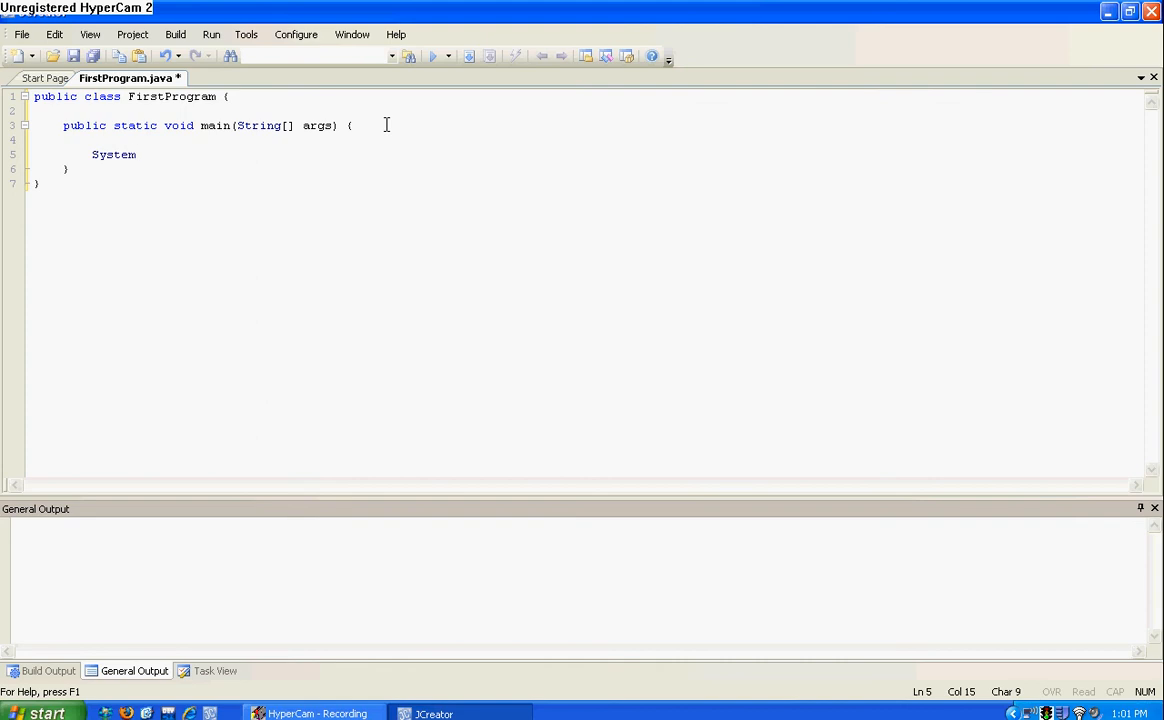
type(".o")
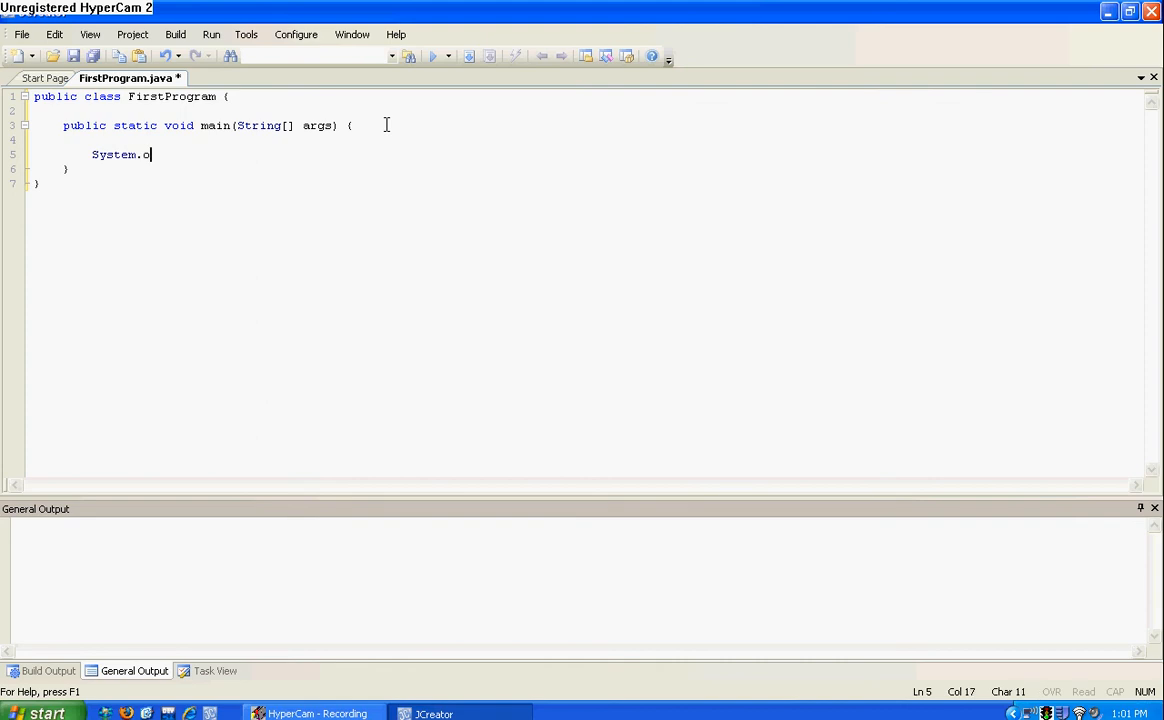
type("ut.print")
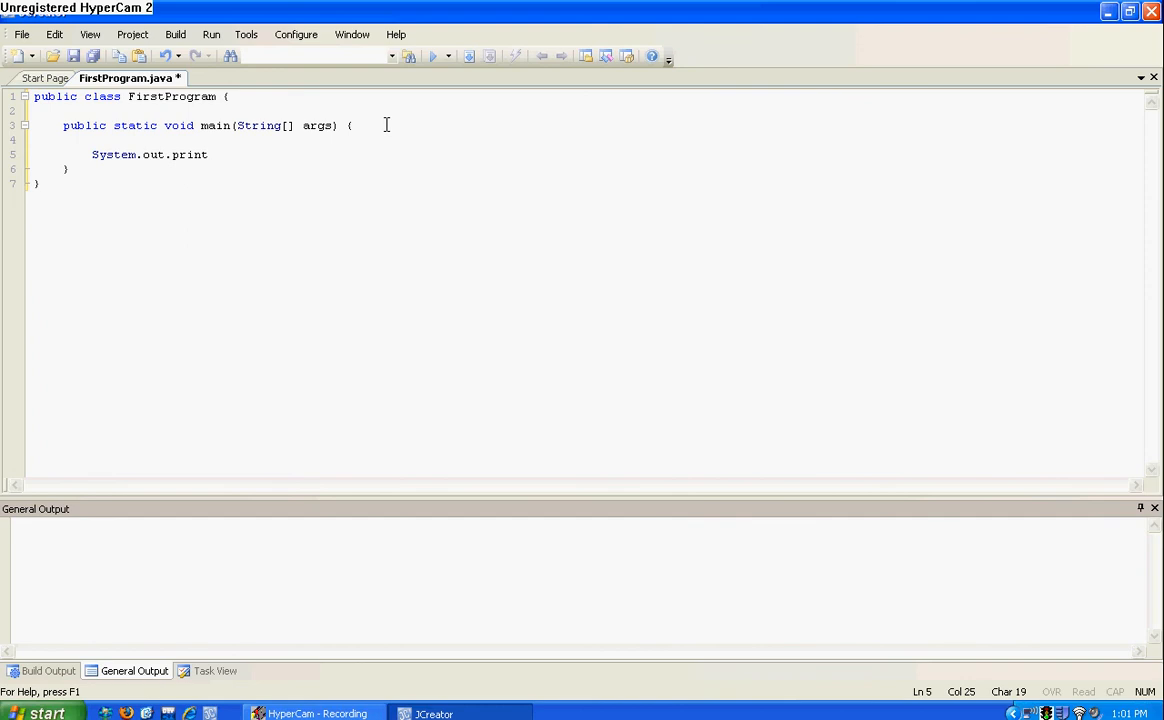
type("();")
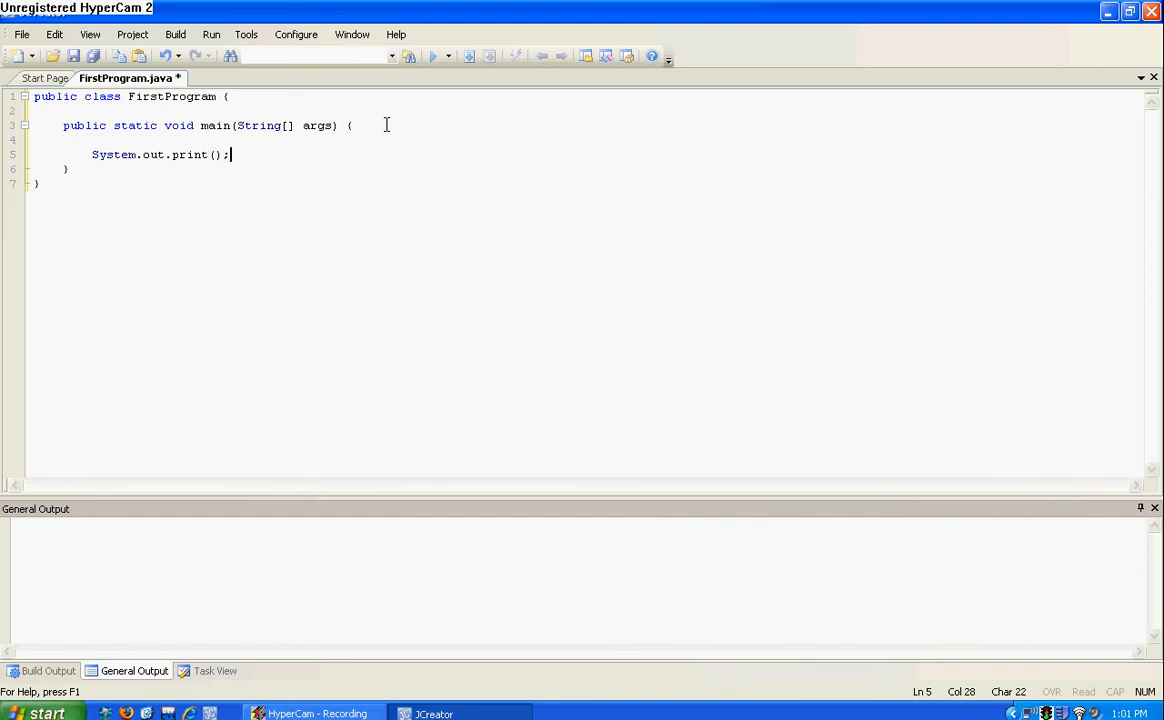
type("\"\"")
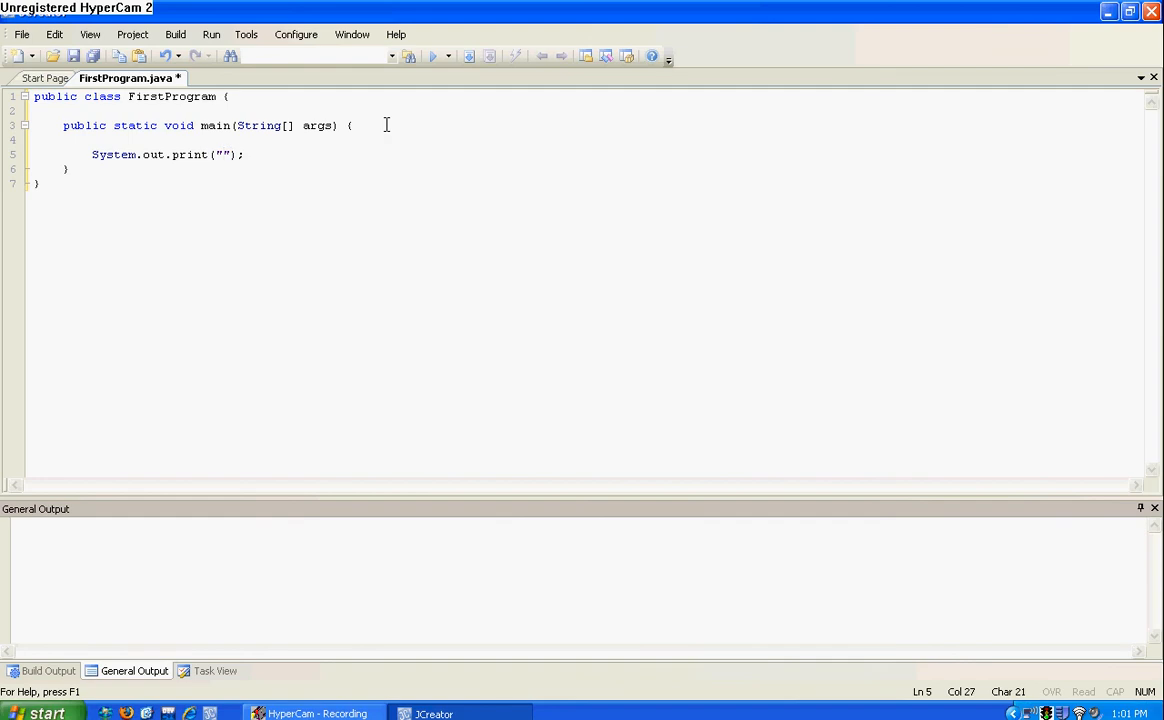
Step: Fill the string with 'Hi there! You just wrote your first Java program!!!'
type("Hi")
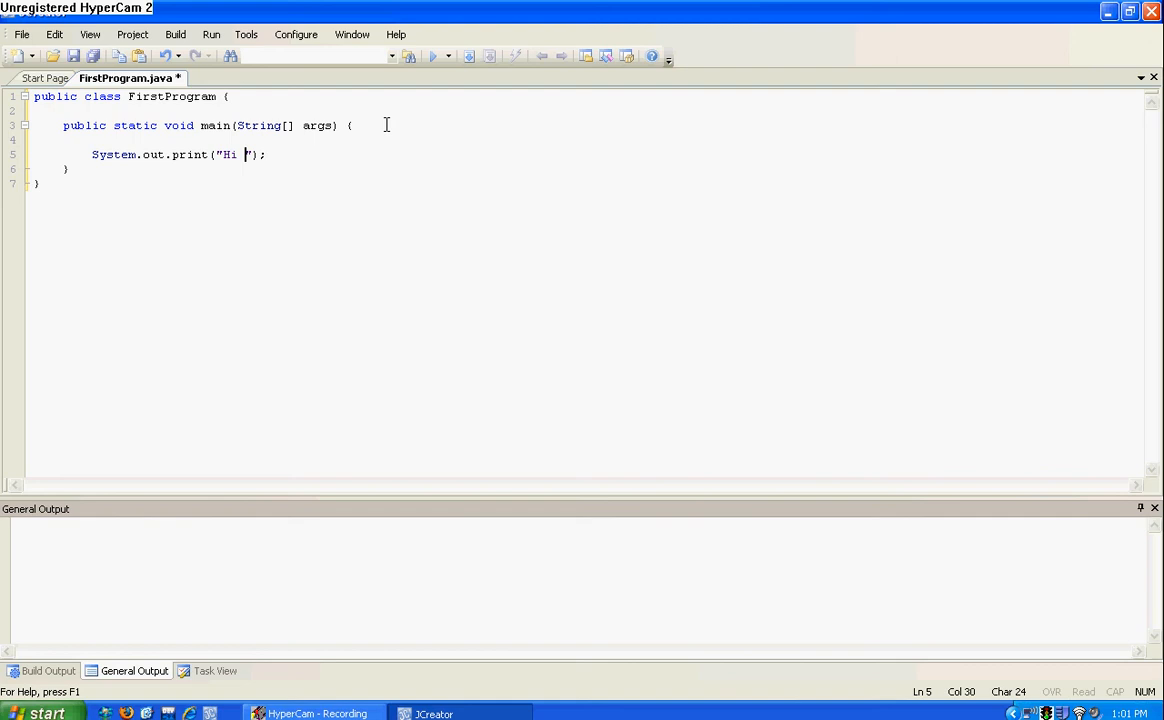
type("there !")
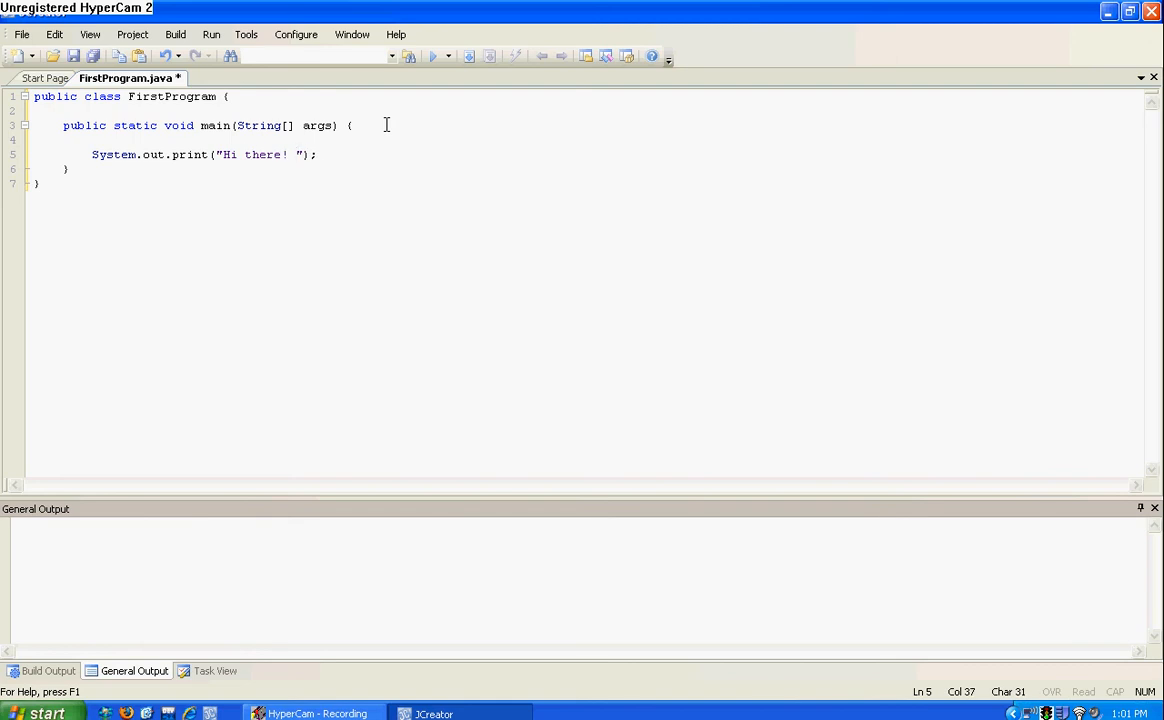
type("You just")
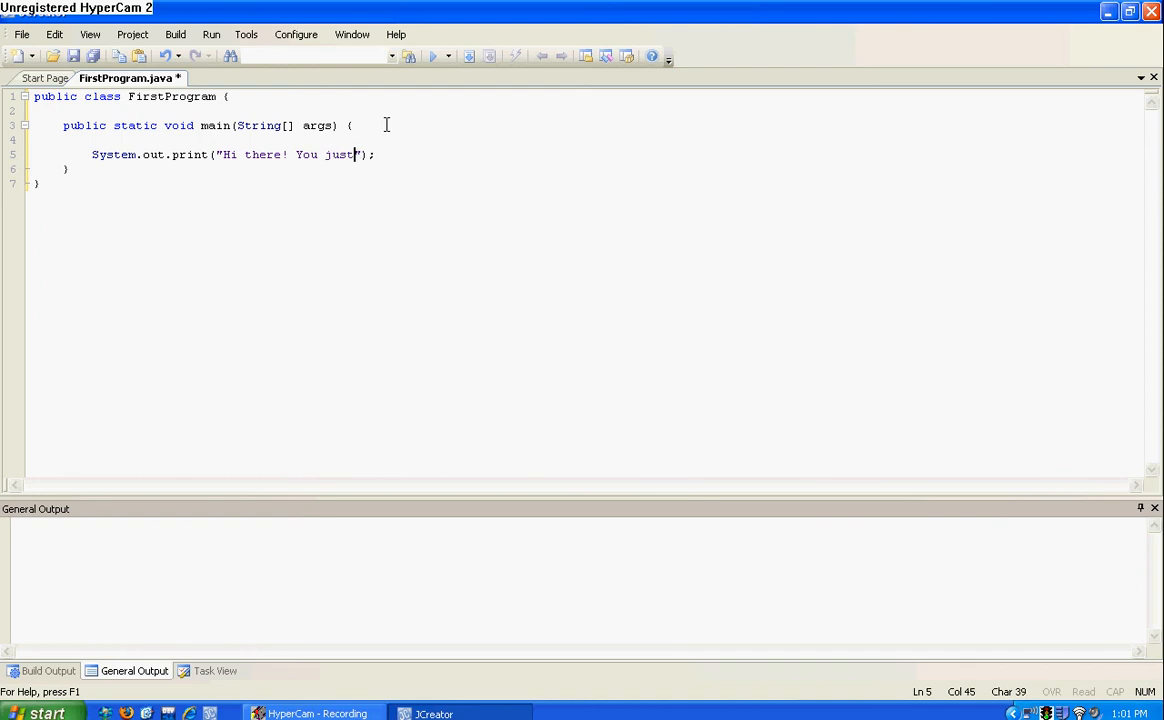
type("wrote")
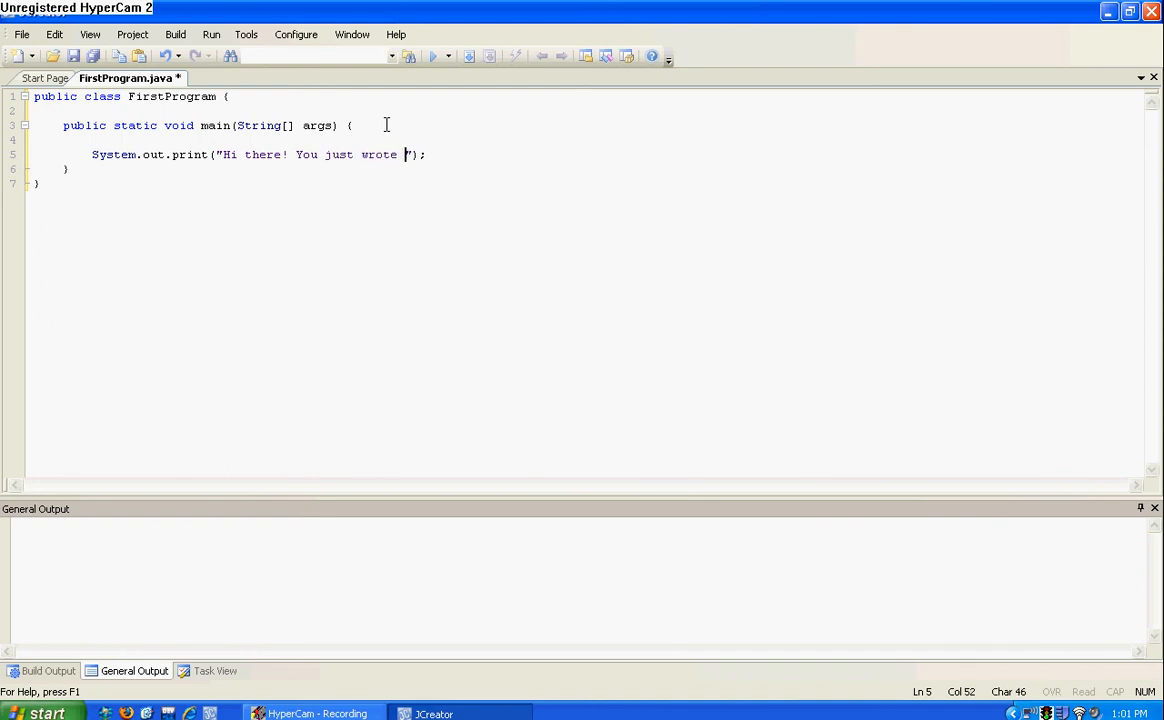
type("your first")
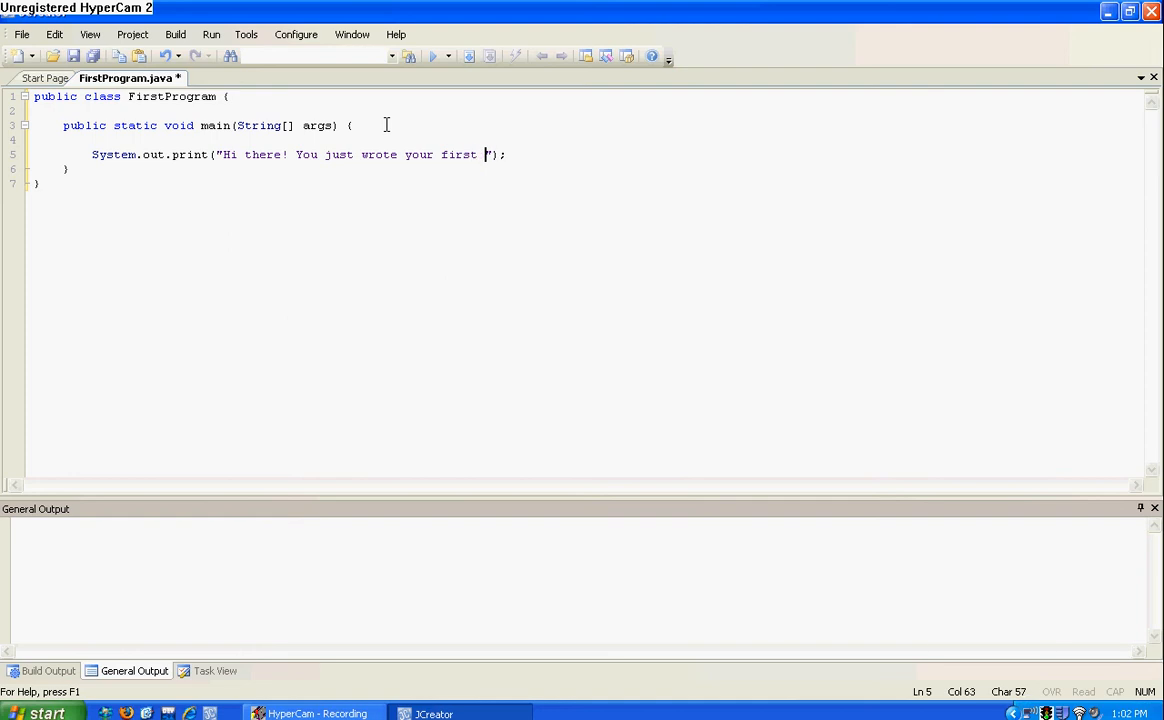
type("Java pr")
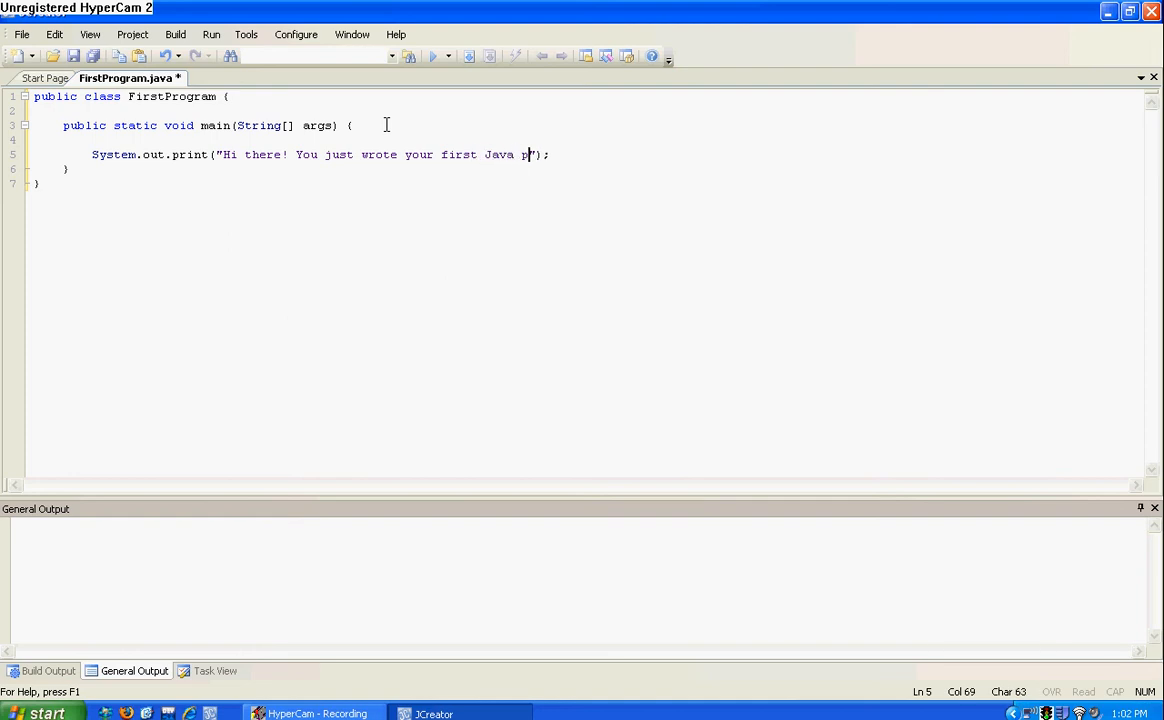
type("rogram")
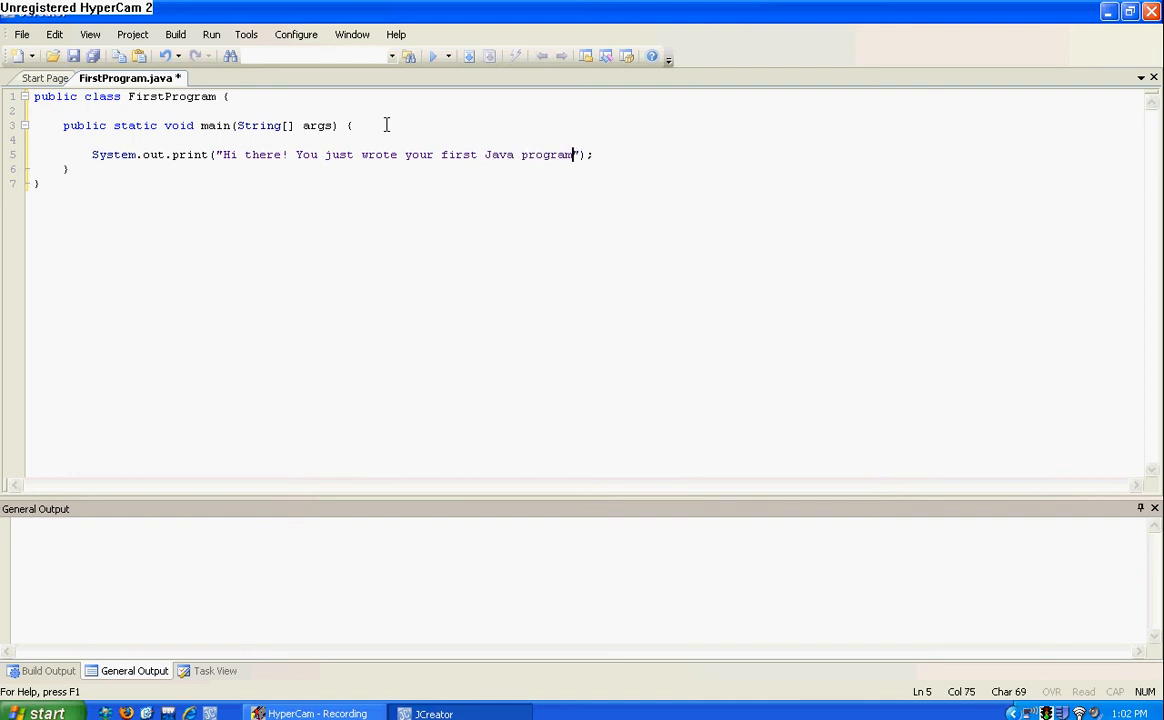
type("!!!")
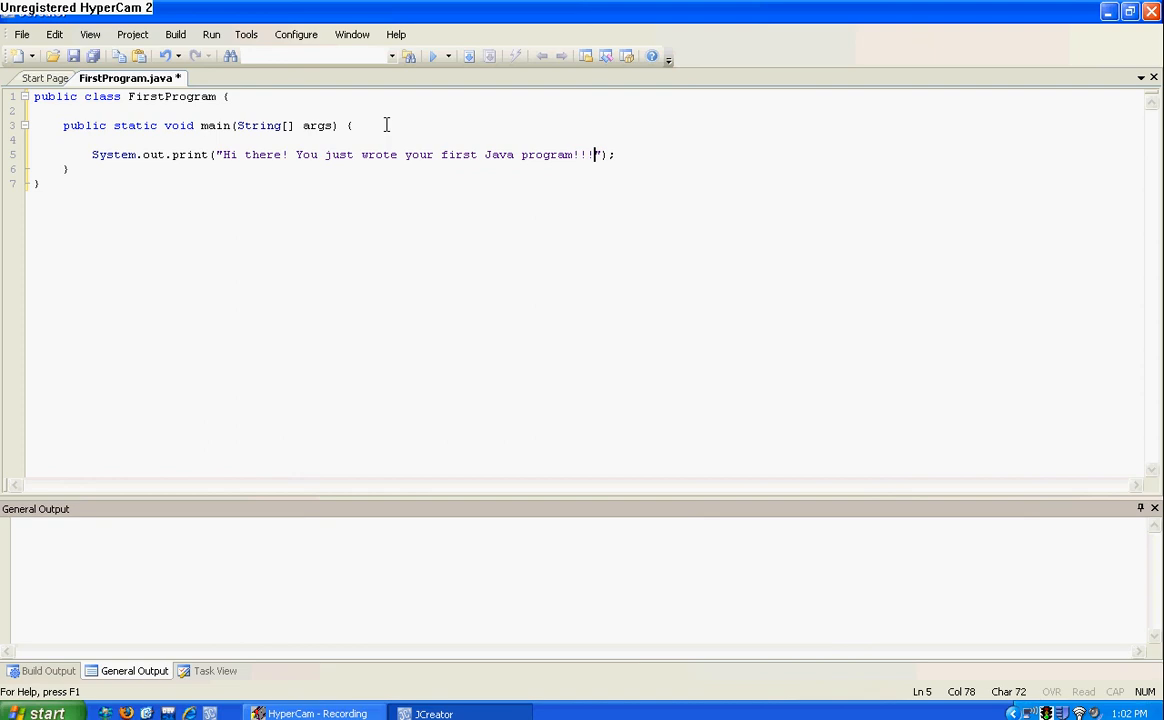
mouse_move(524, 10)
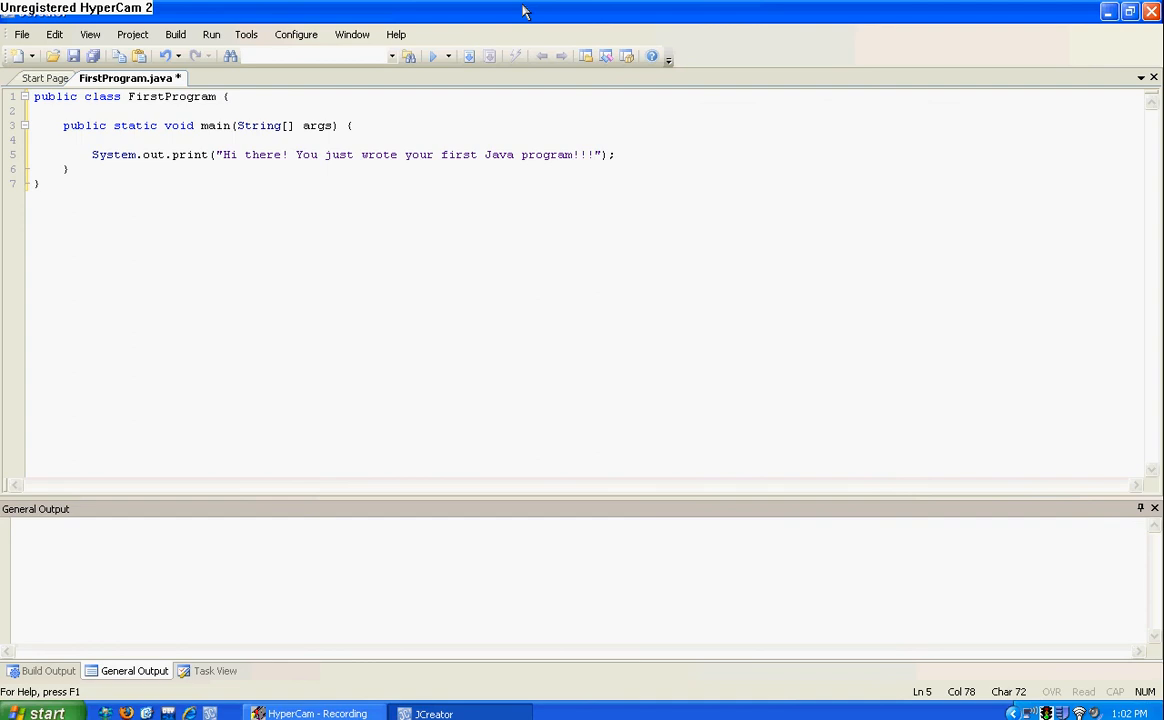
mouse_move(540, 88)
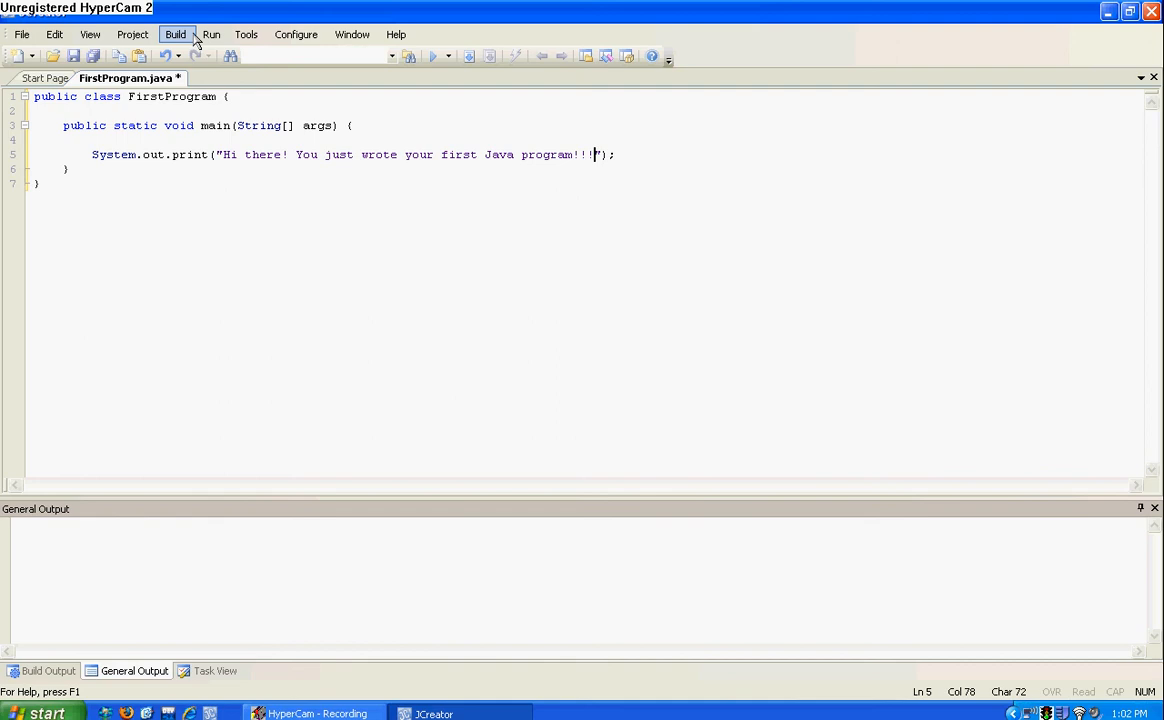
left_click(212, 34)
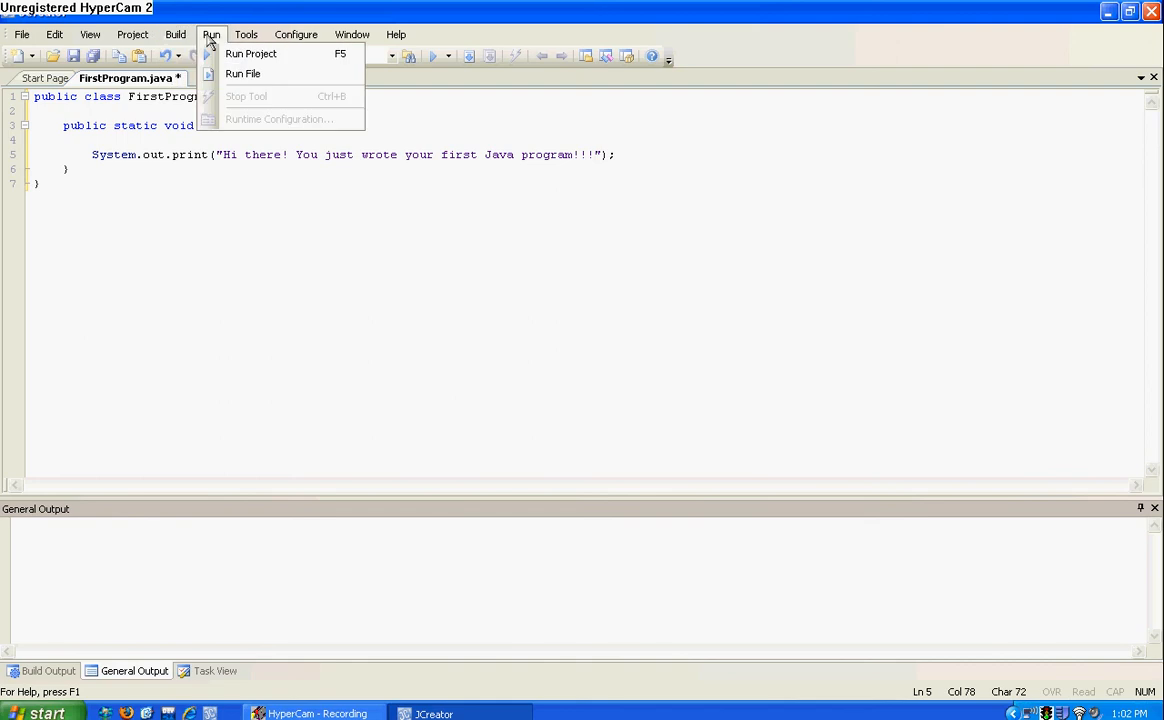
left_click(132, 34)
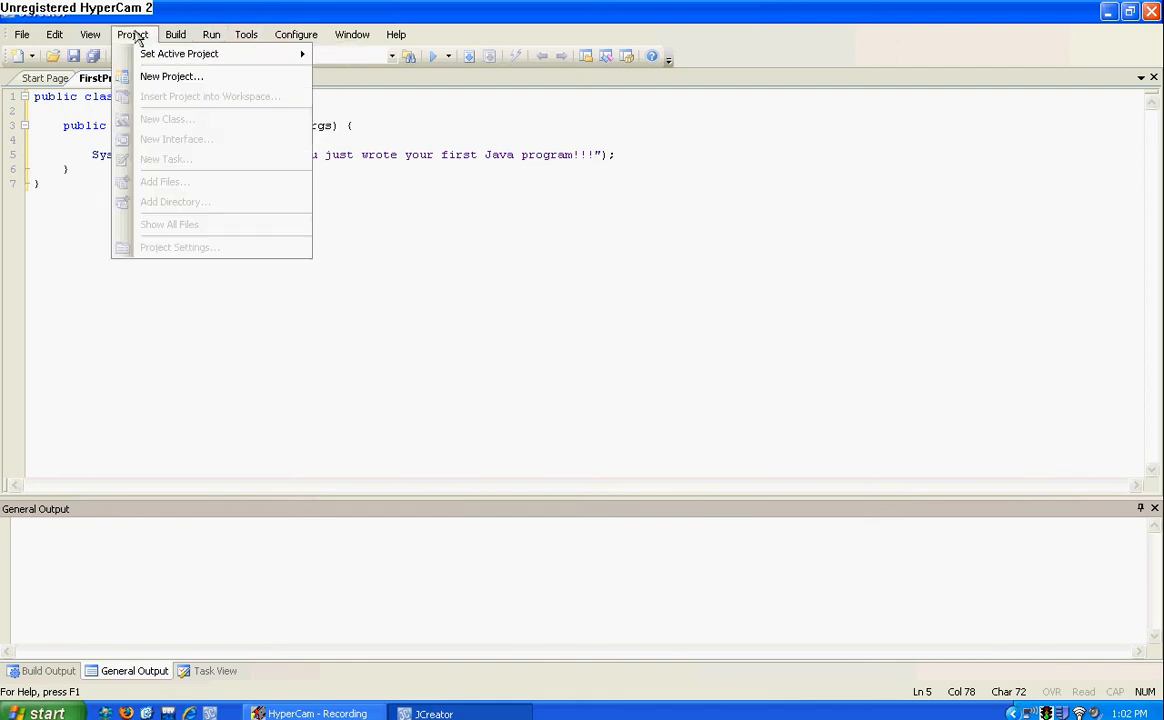
left_click(246, 34)
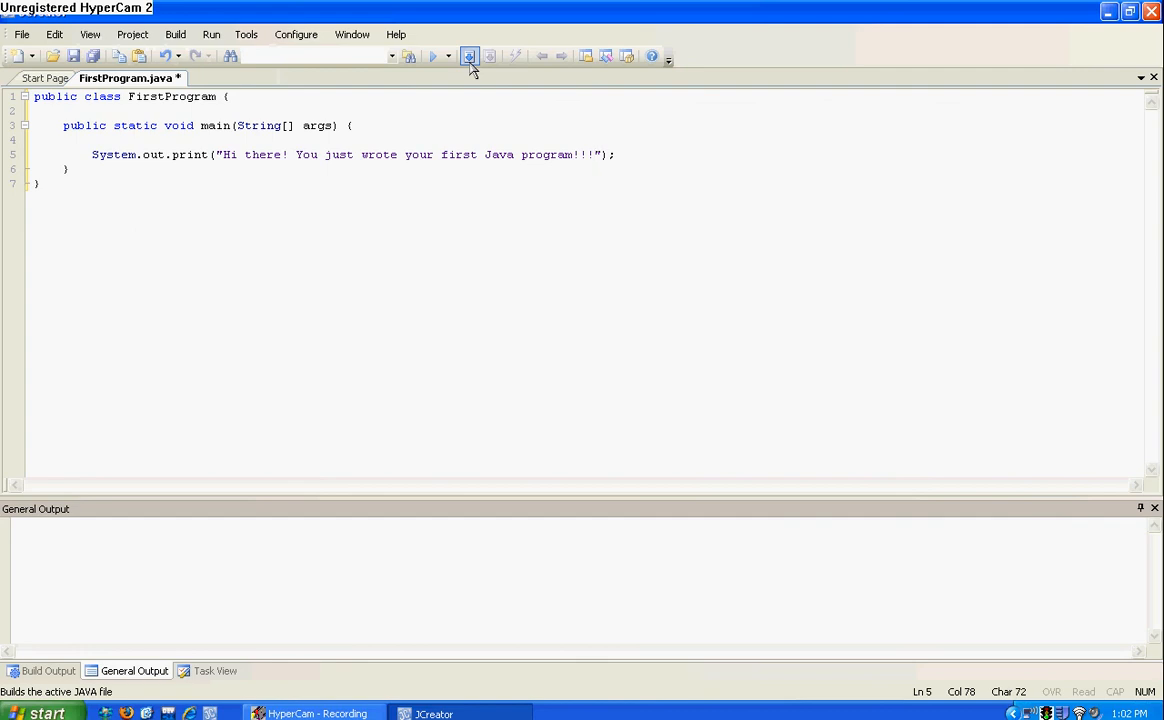
Step: Compile FirstProgram.java so Build Output reports Process completed
left_click(468, 56)
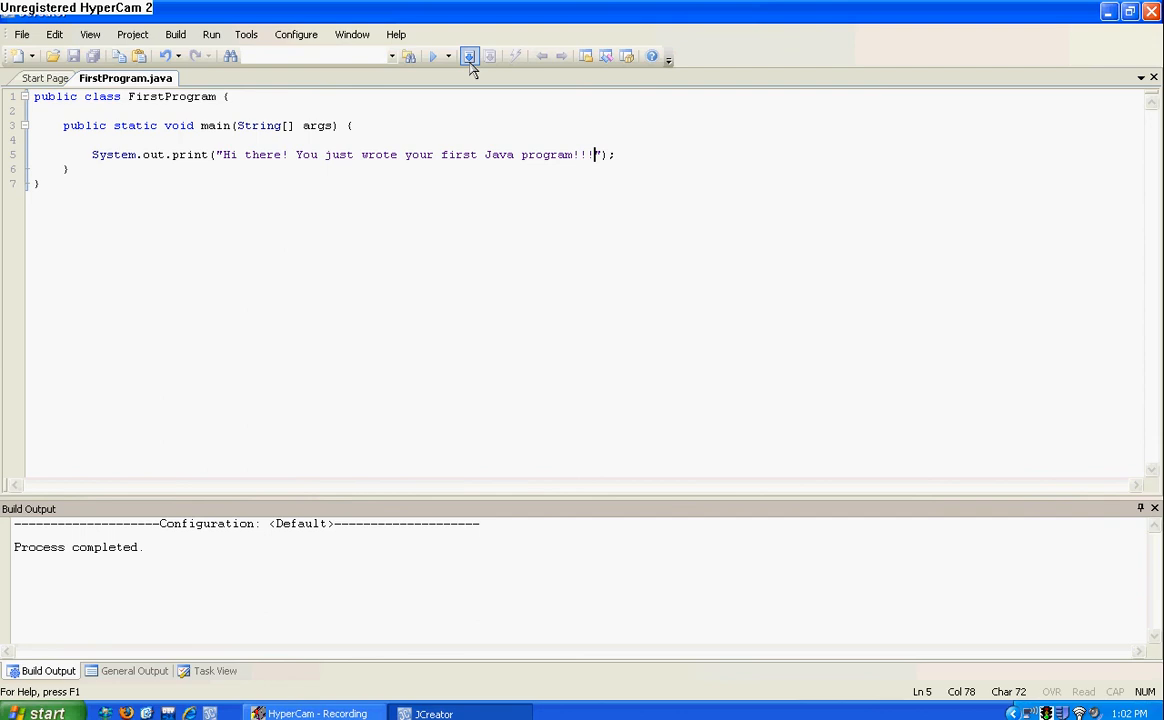
type("!")
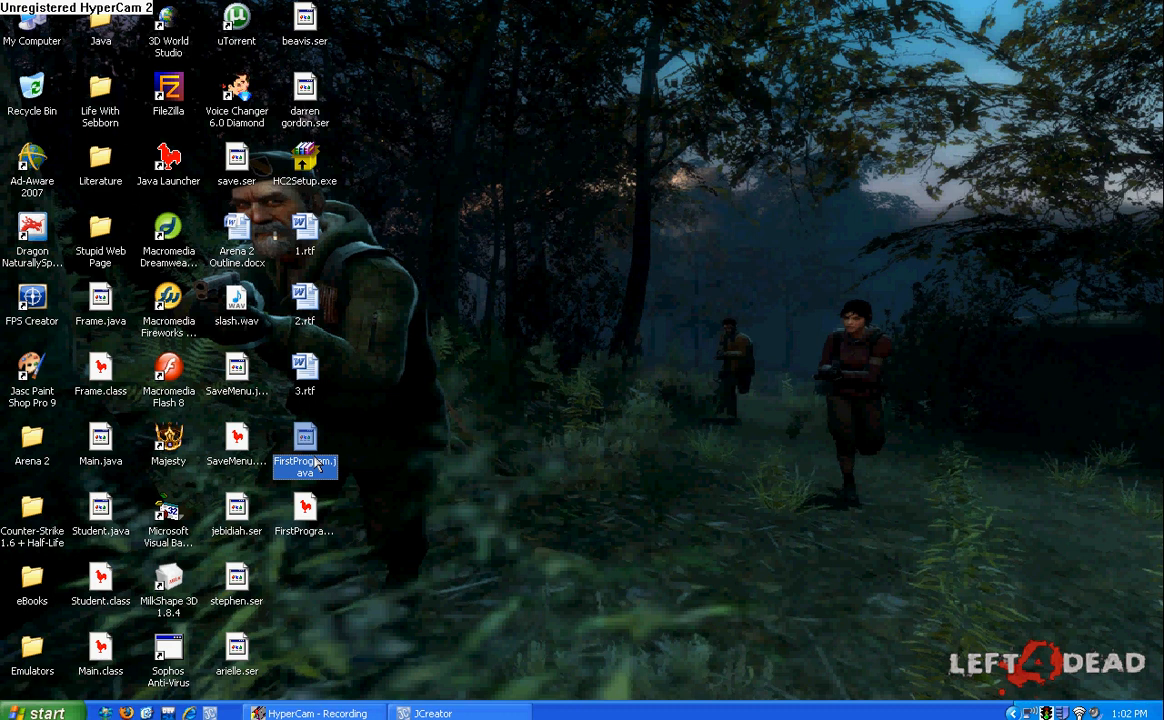
Step: Point out FirstProgram.java and the new FirstProgram.class on the desktop, then clear the selection
left_click(388, 390)
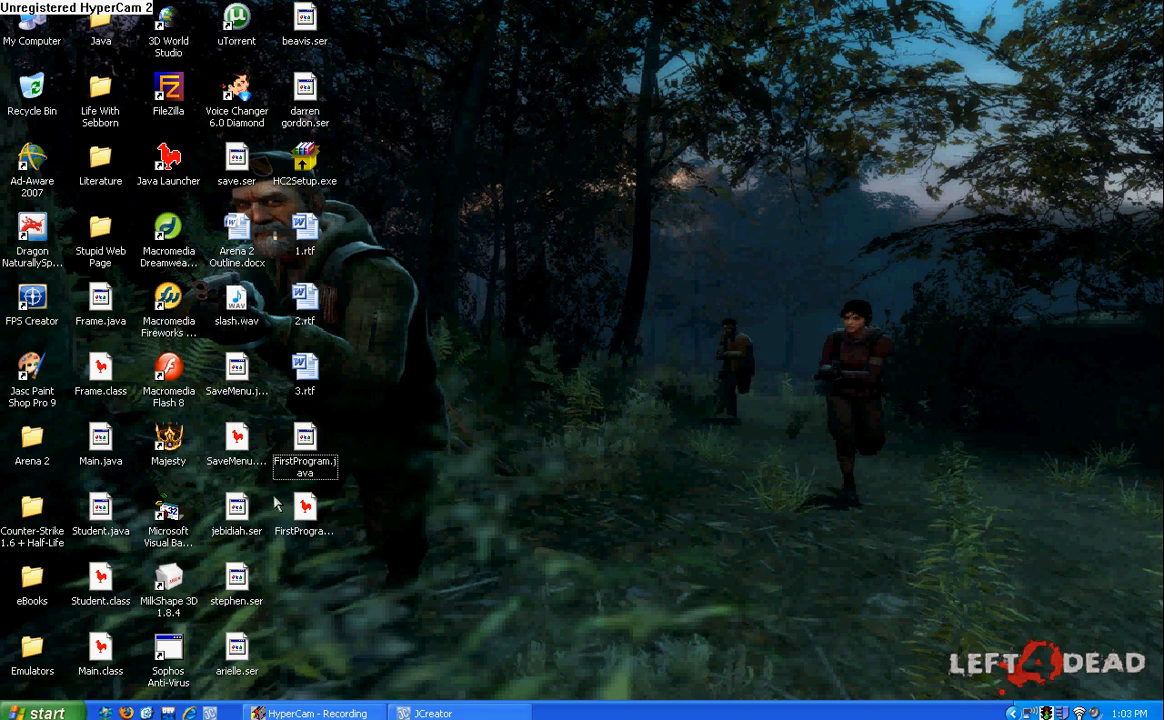
left_click(304, 510)
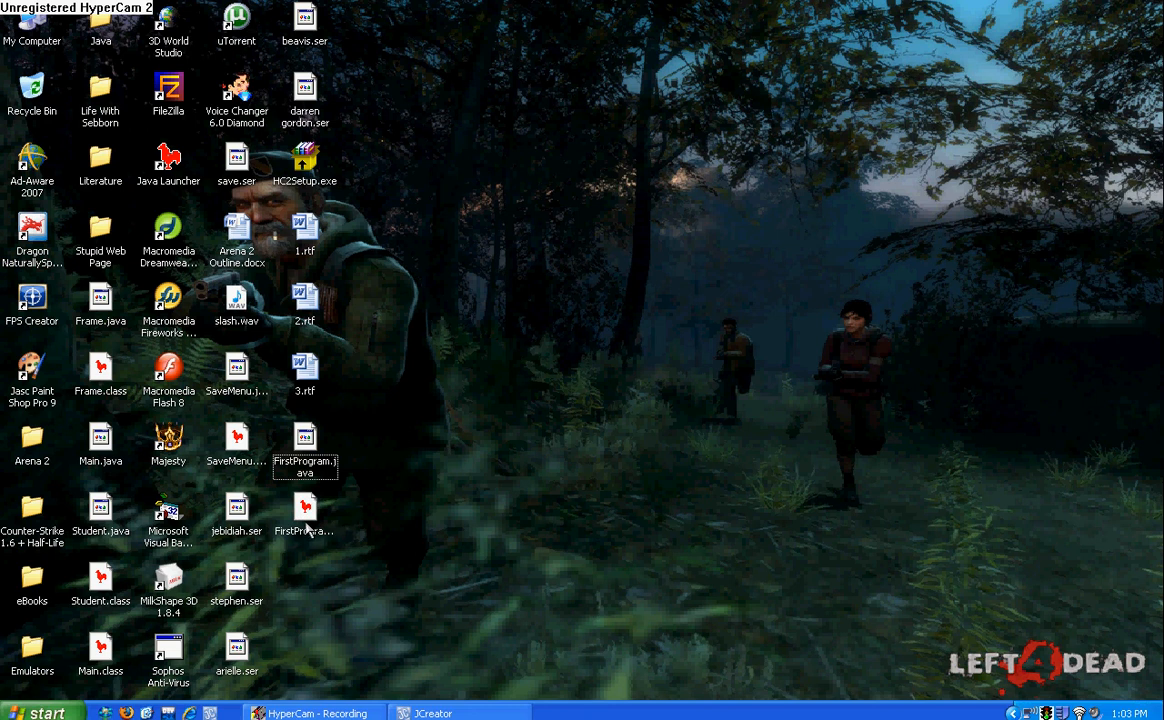
mouse_move(518, 432)
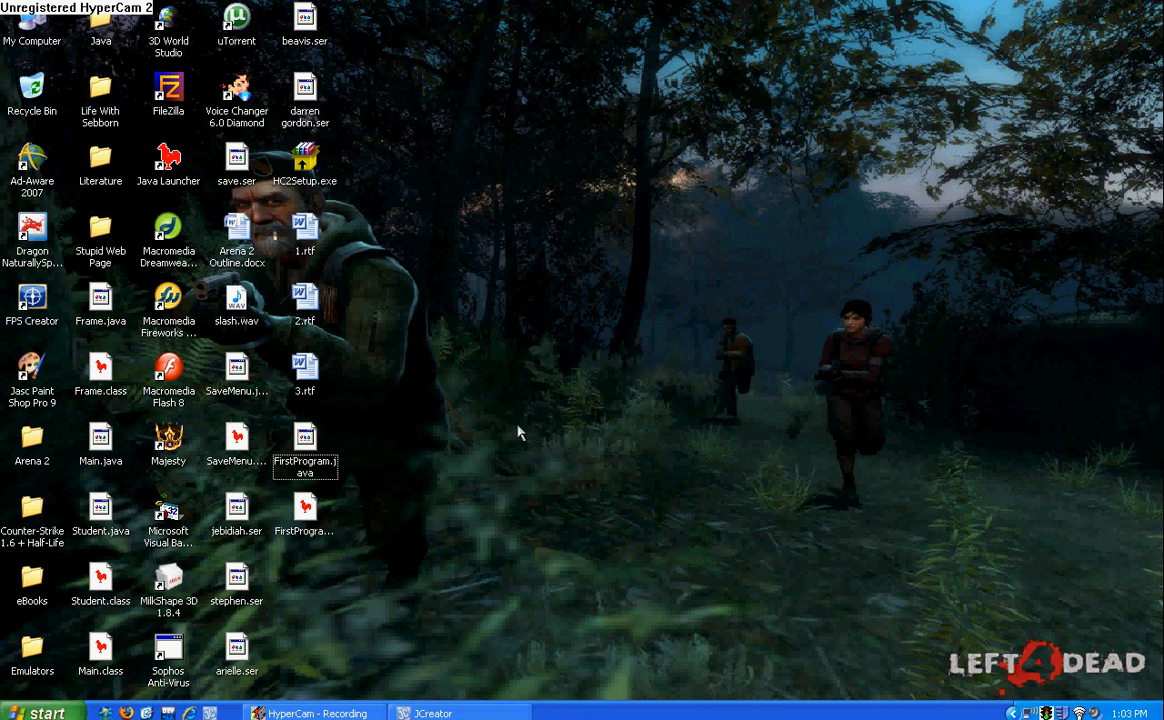
left_click(432, 712)
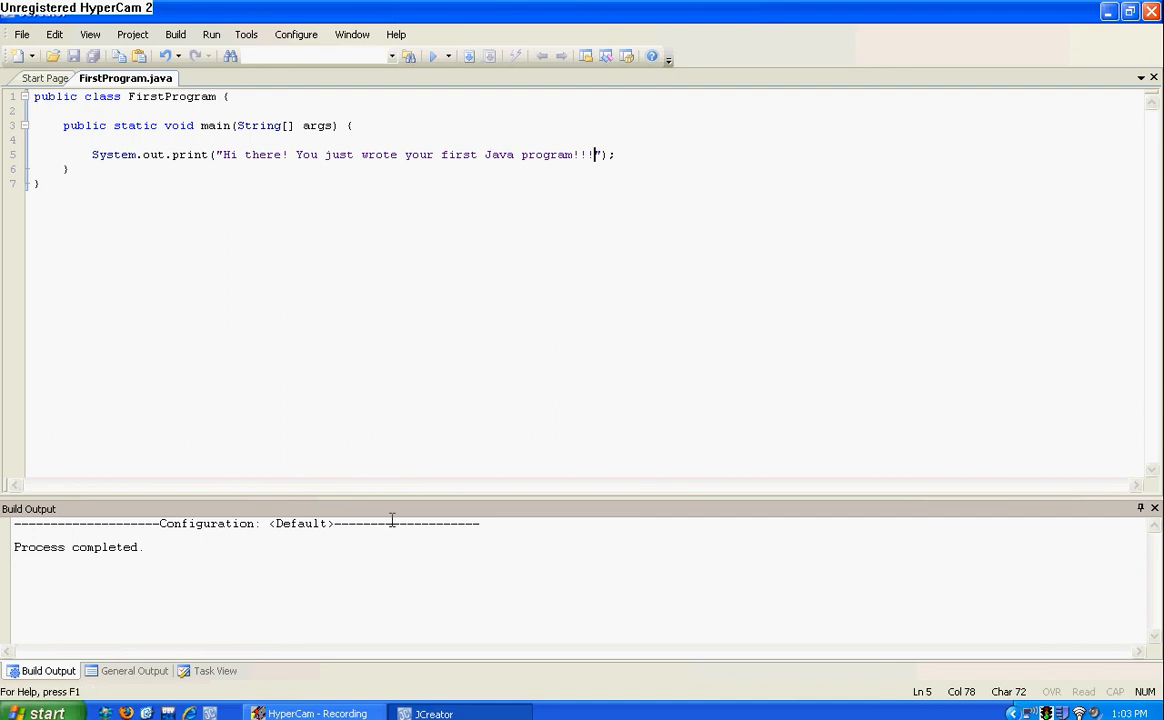
mouse_move(400, 154)
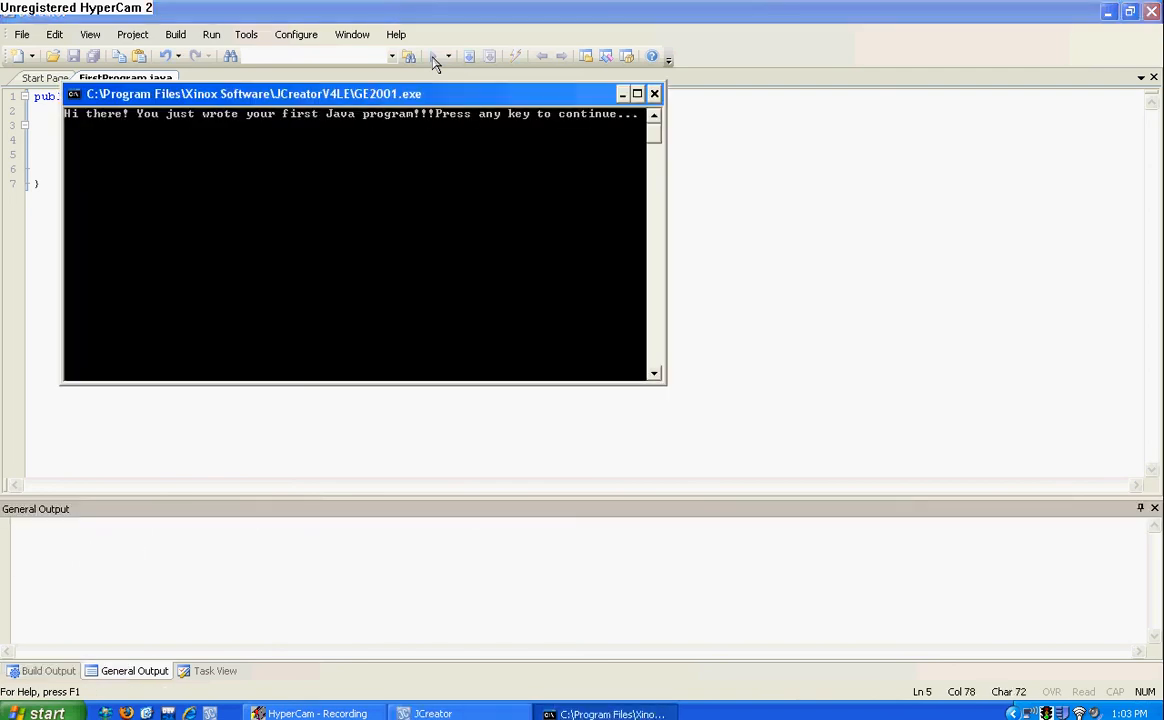
mouse_move(200, 186)
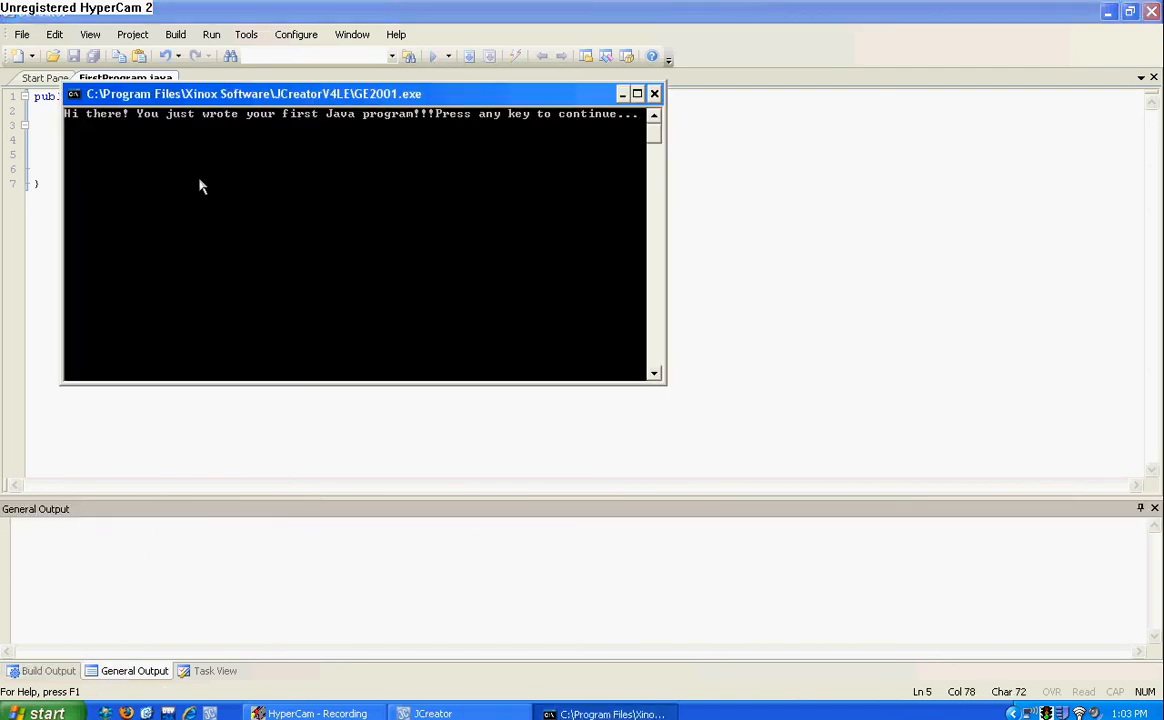
mouse_move(78, 120)
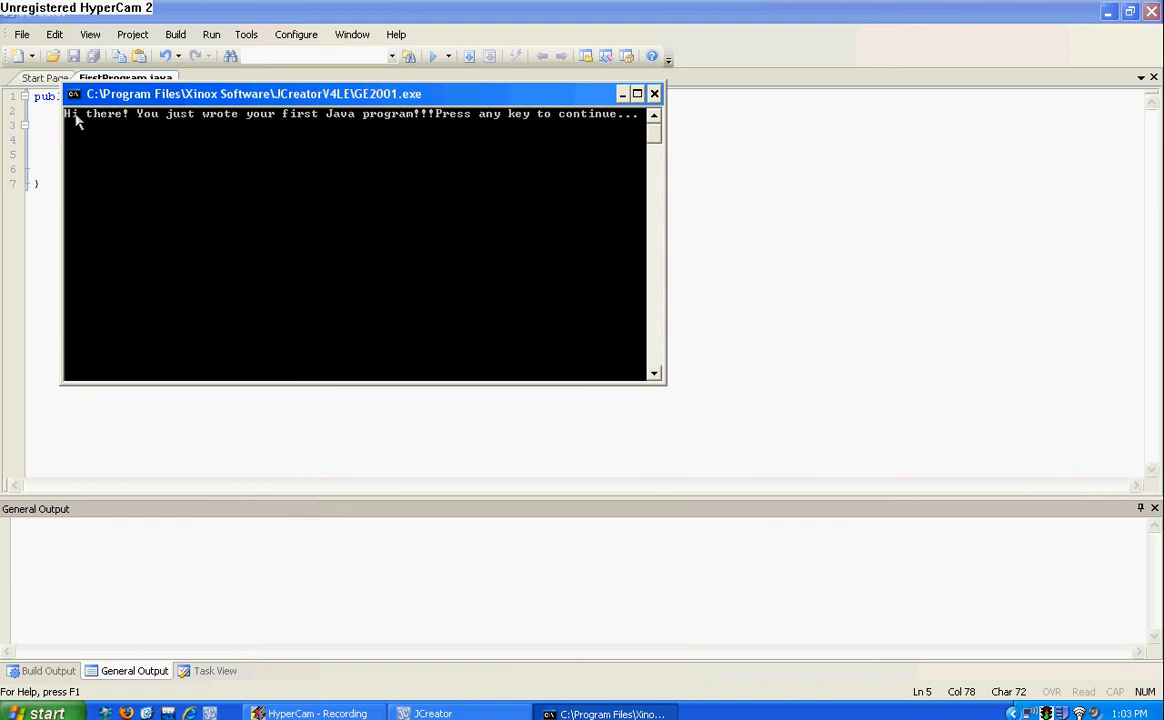
mouse_move(502, 96)
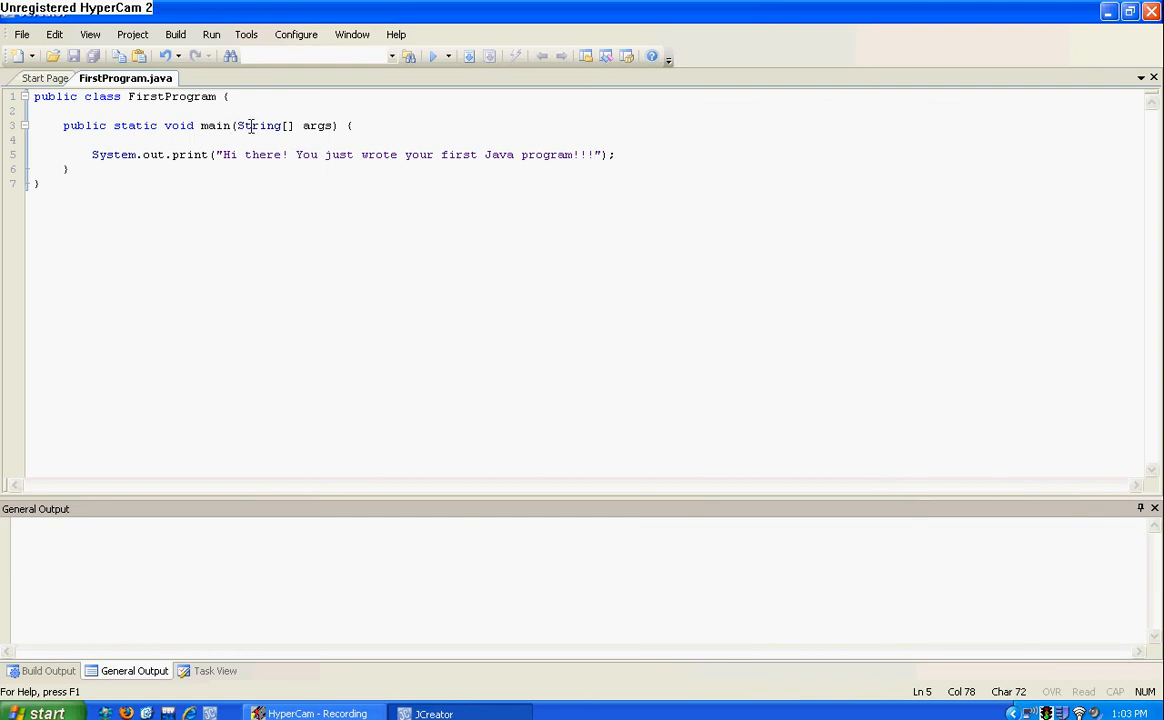
mouse_move(356, 124)
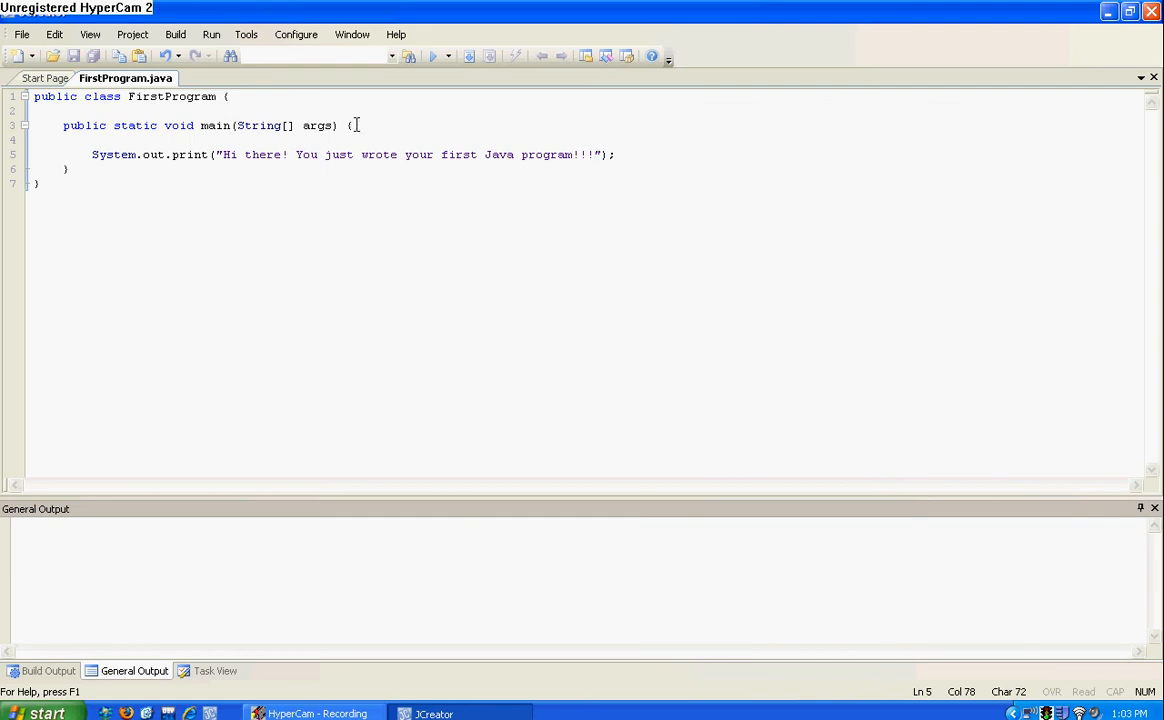
mouse_move(122, 92)
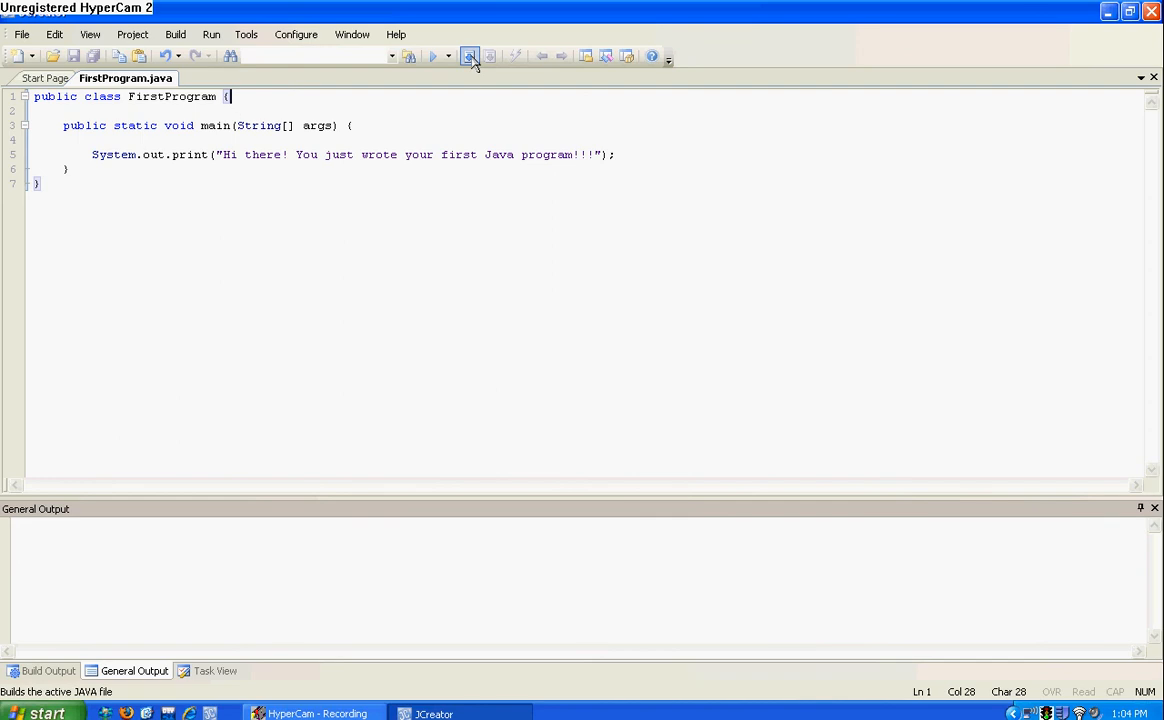
Step: Recompile FirstProgram and execute it so the console prints the Hi there! message
left_click(468, 56)
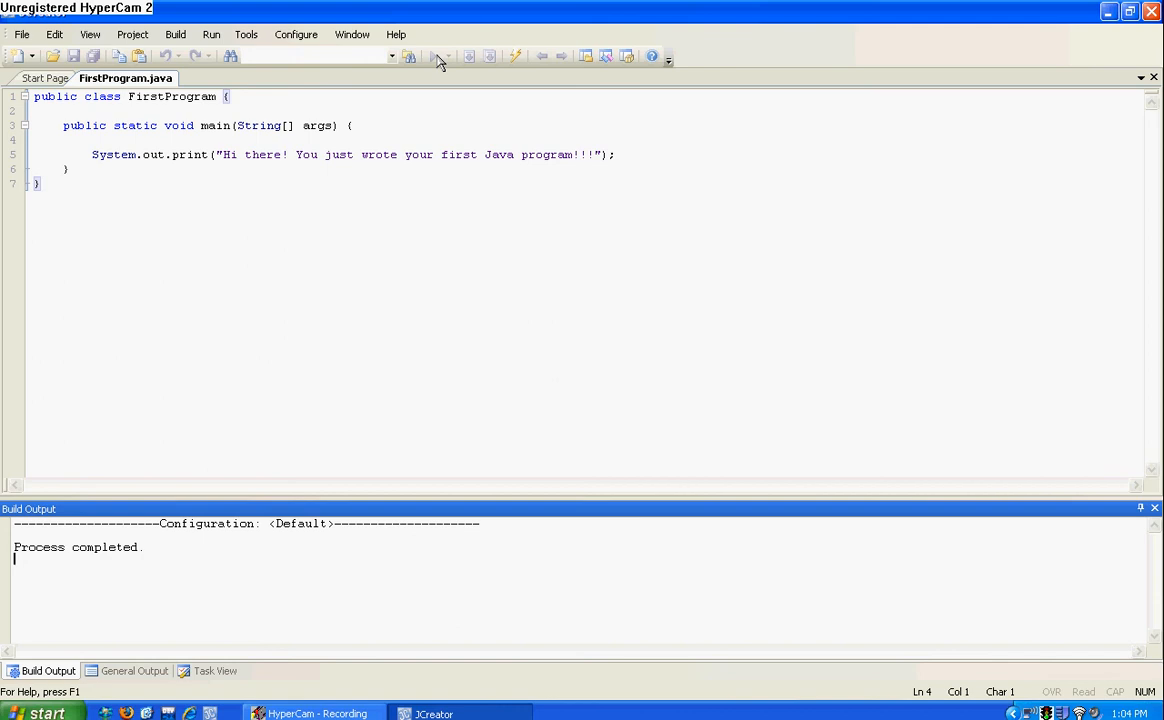
left_click(432, 56)
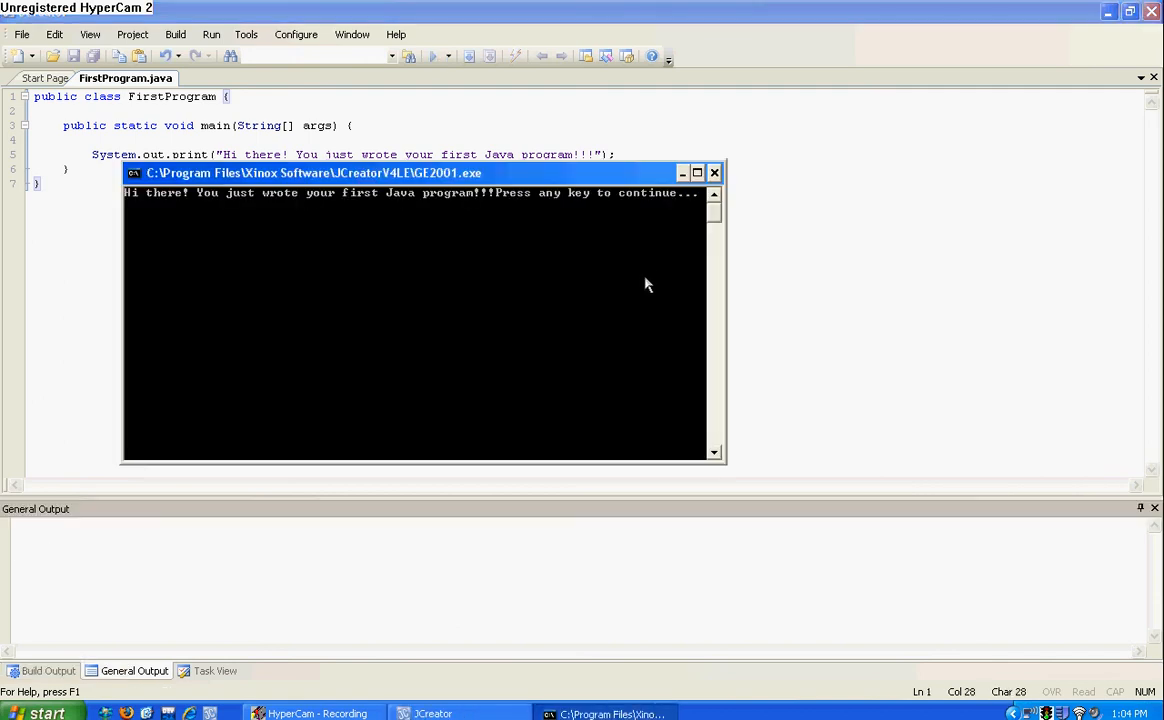
mouse_move(640, 276)
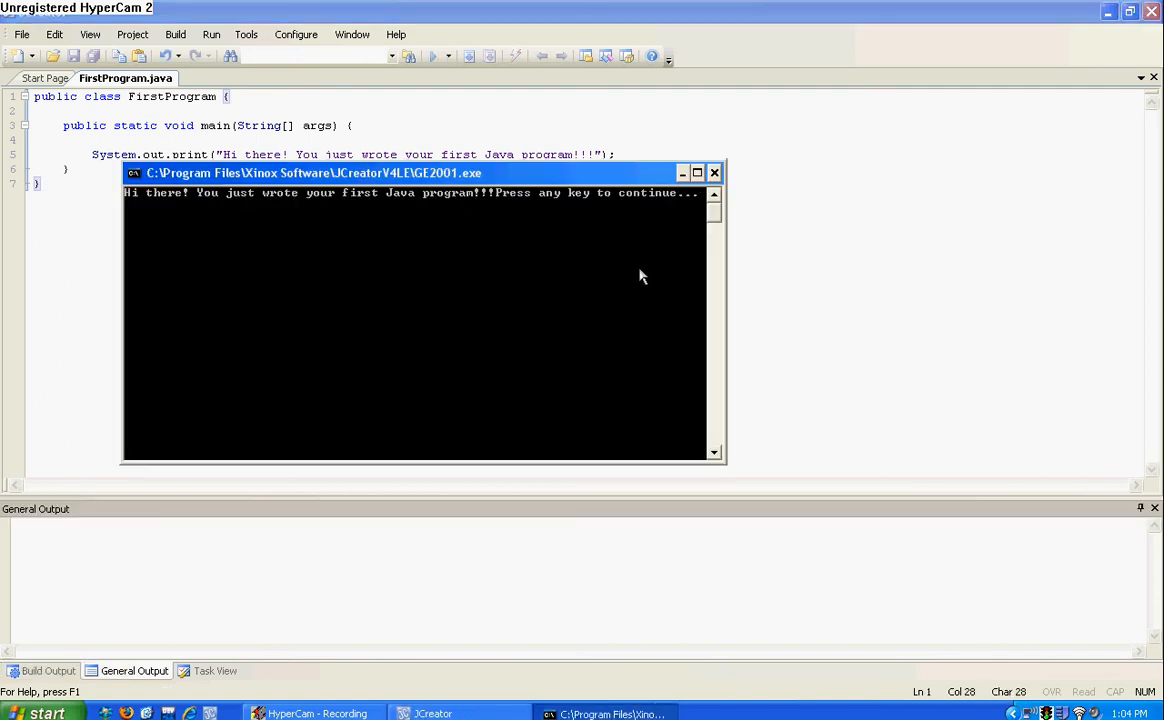